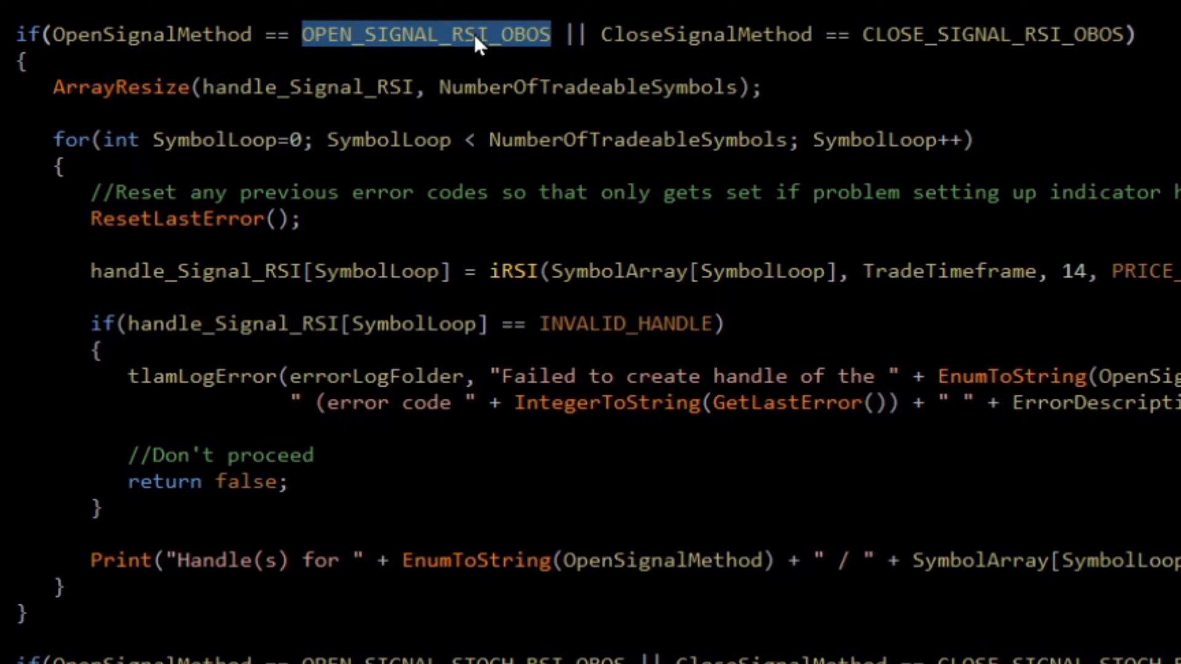
Review the EA source and highlight the Stochastic RSI indicator name it loads
scroll("down", 3)
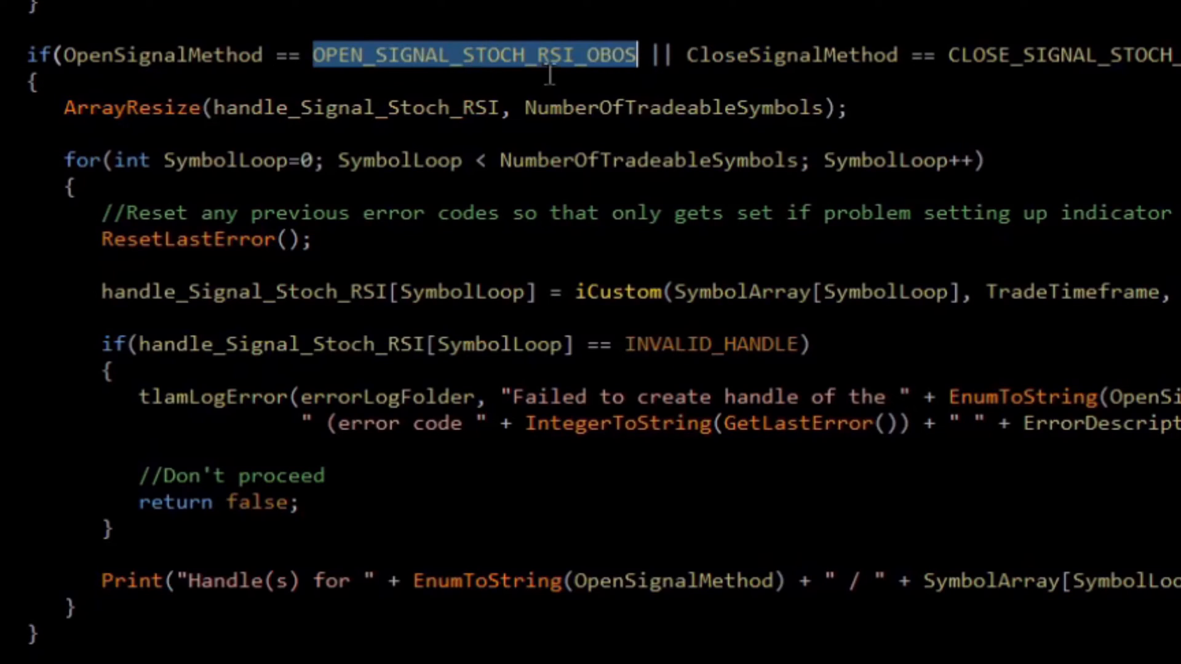
mouse_move(568, 64)
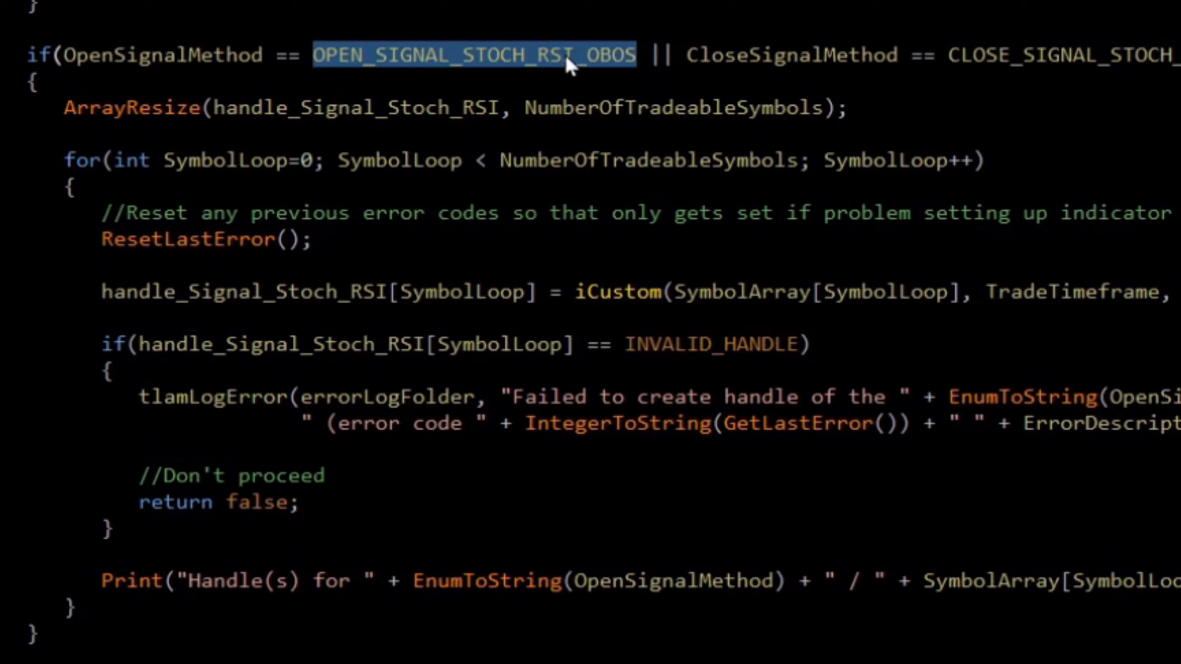
mouse_move(514, 71)
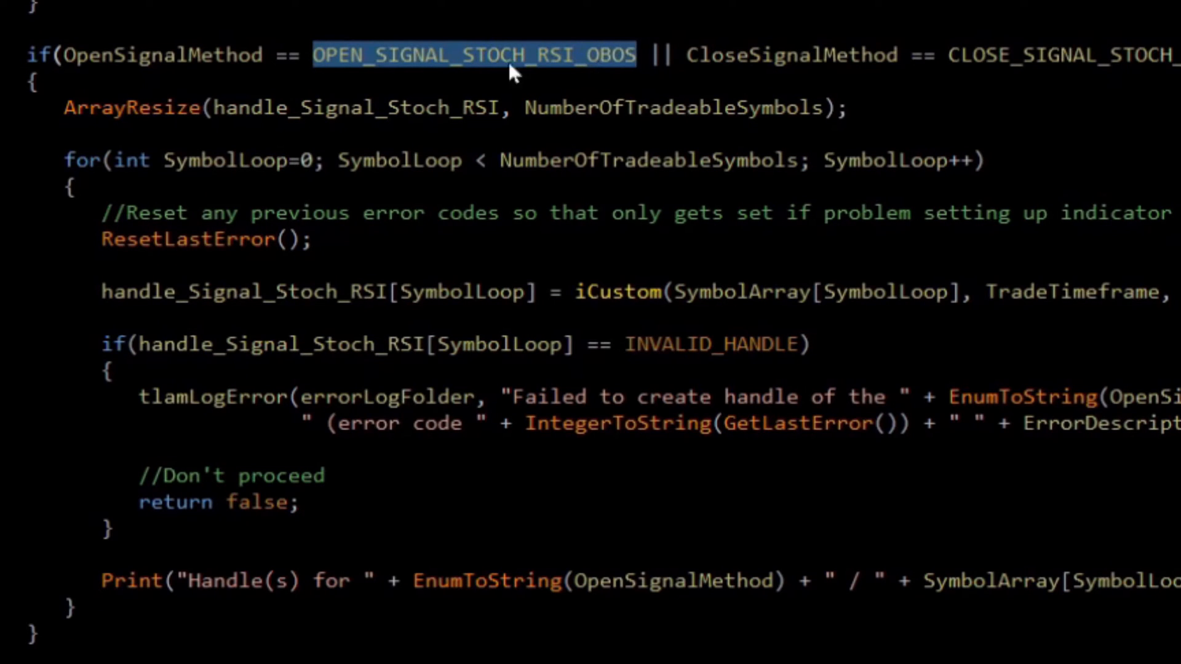
mouse_move(280, 54)
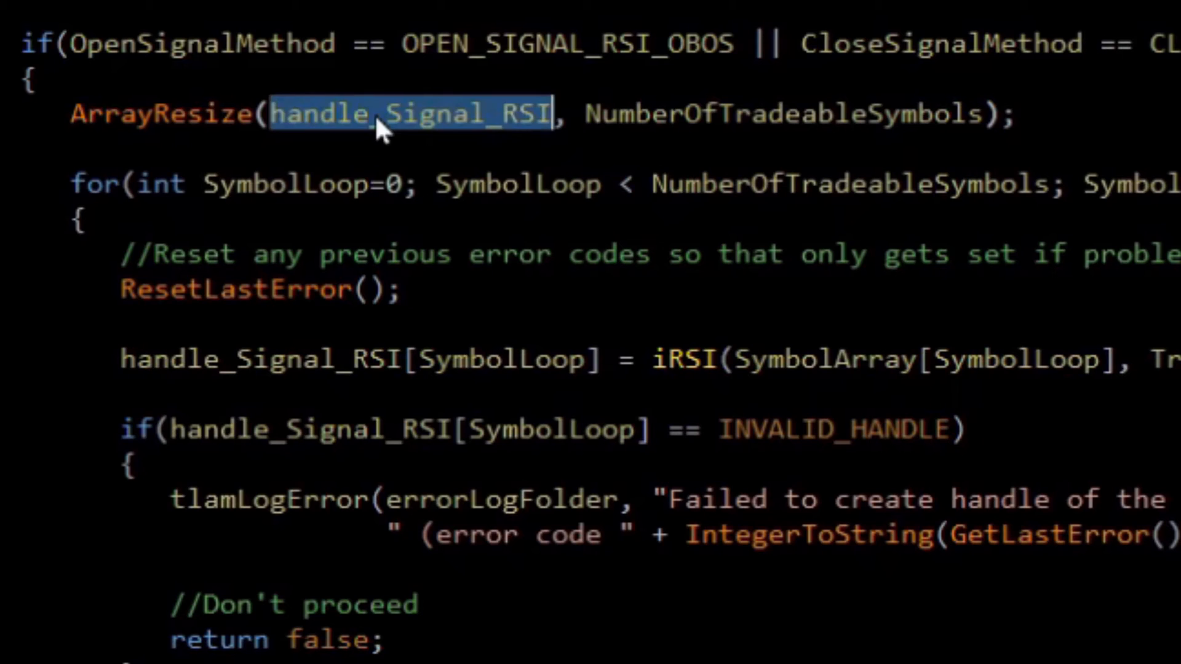
mouse_move(455, 147)
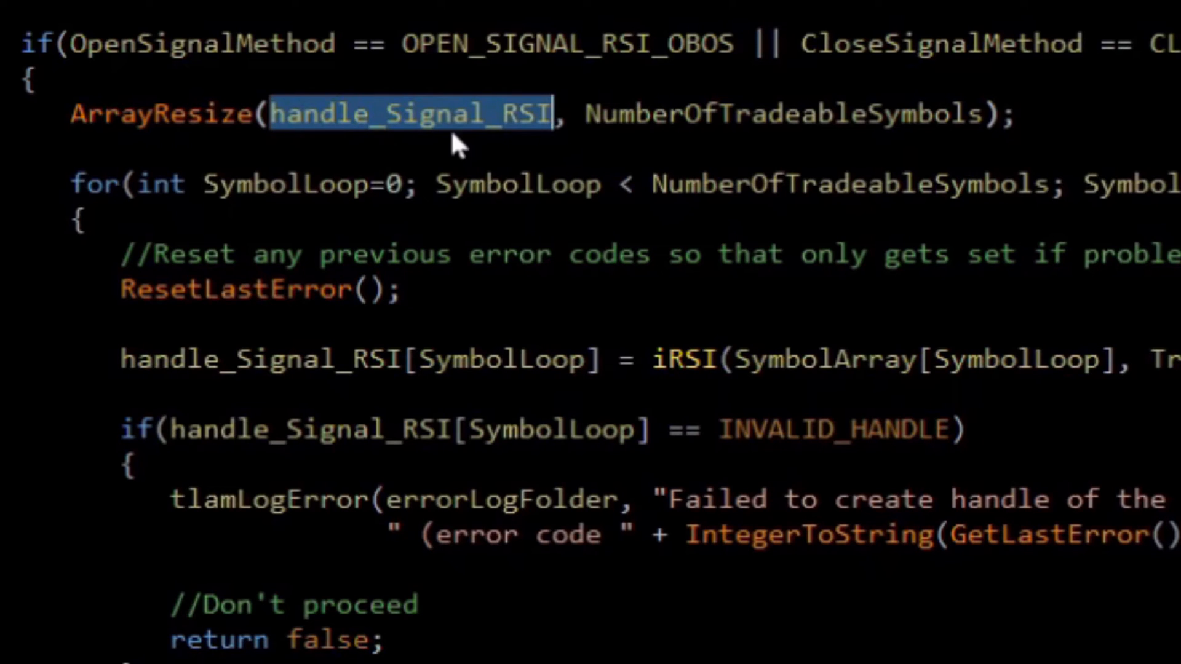
mouse_move(207, 61)
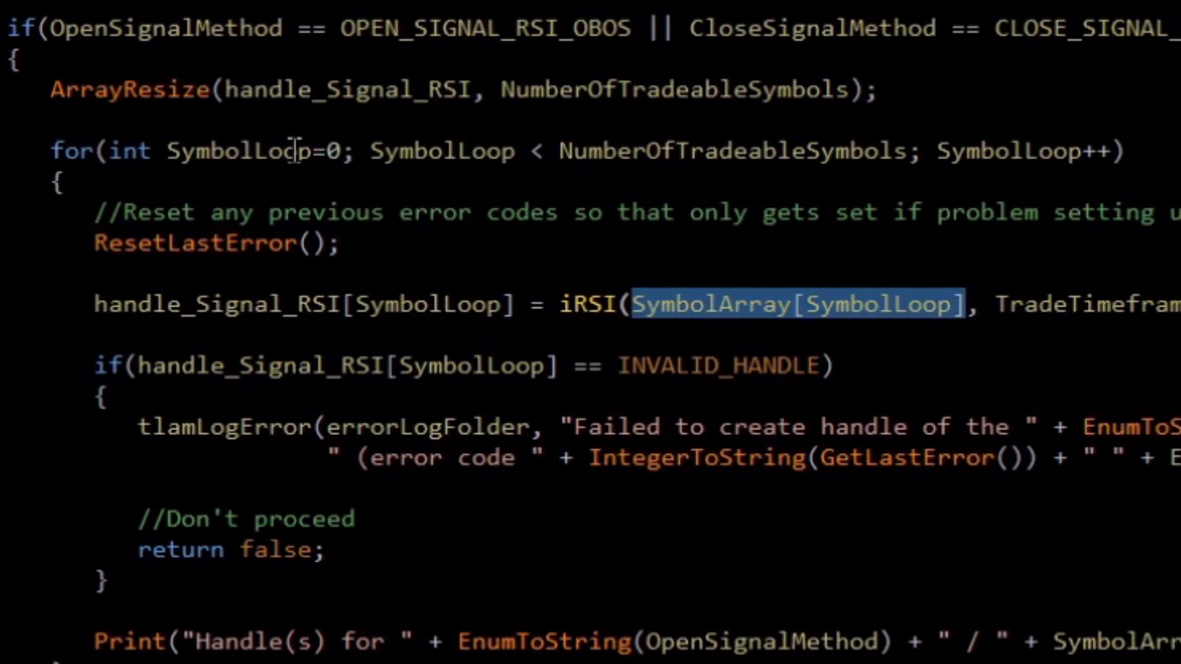
scroll("right", 3)
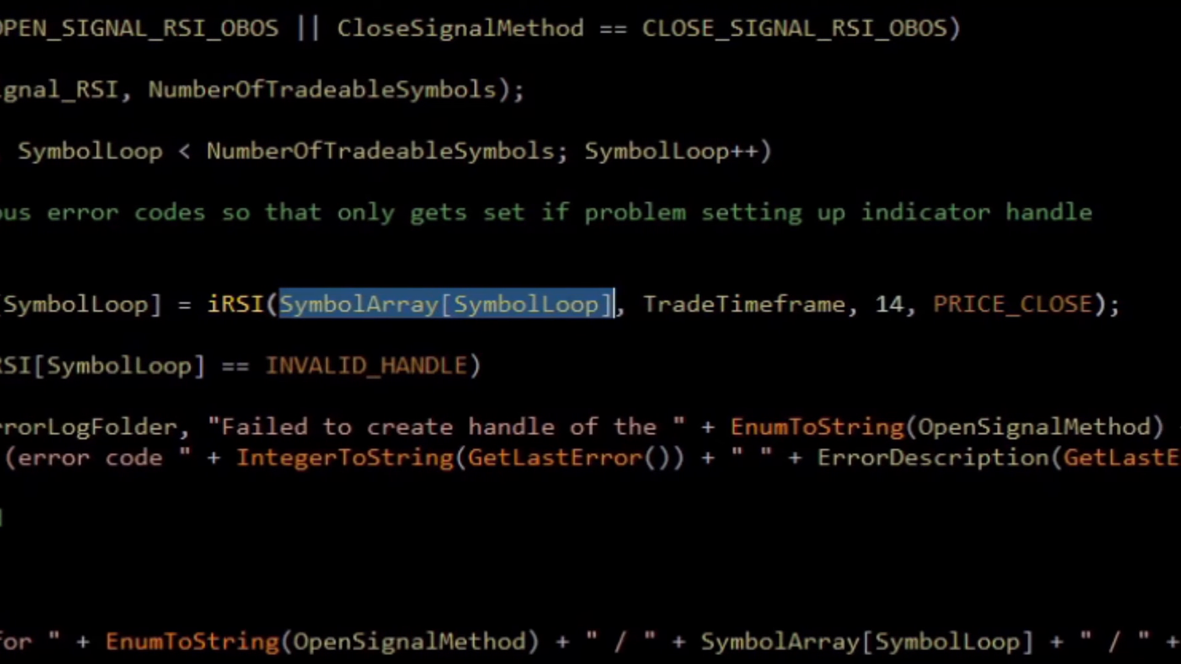
mouse_move(869, 304)
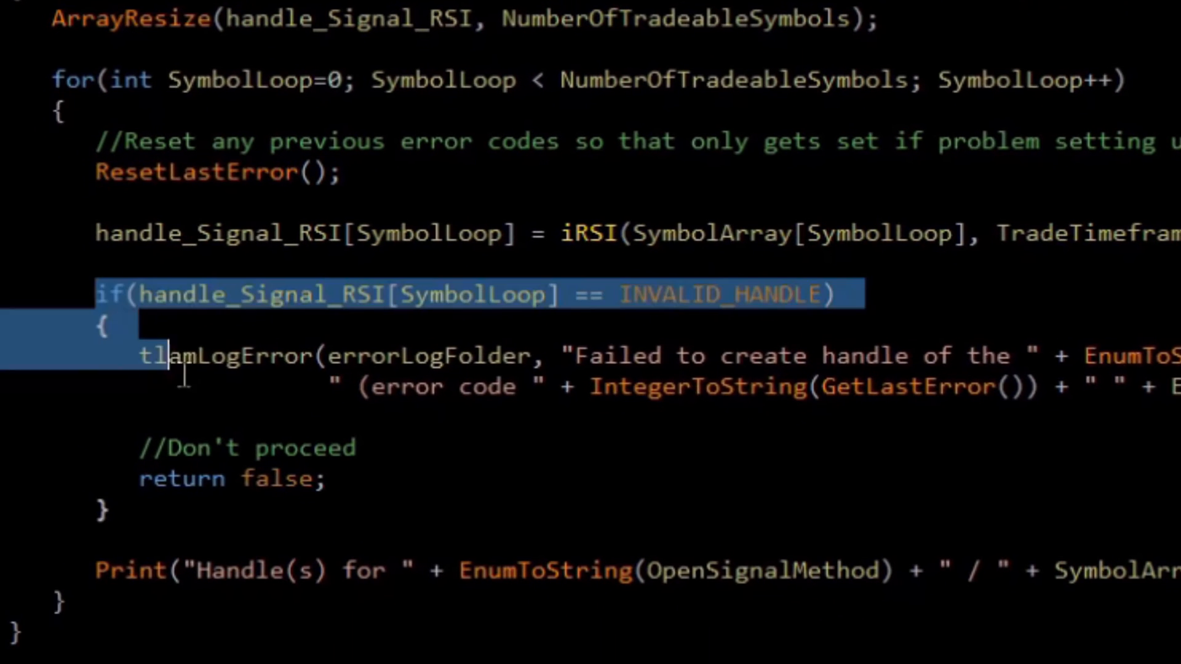
left_click(117, 508)
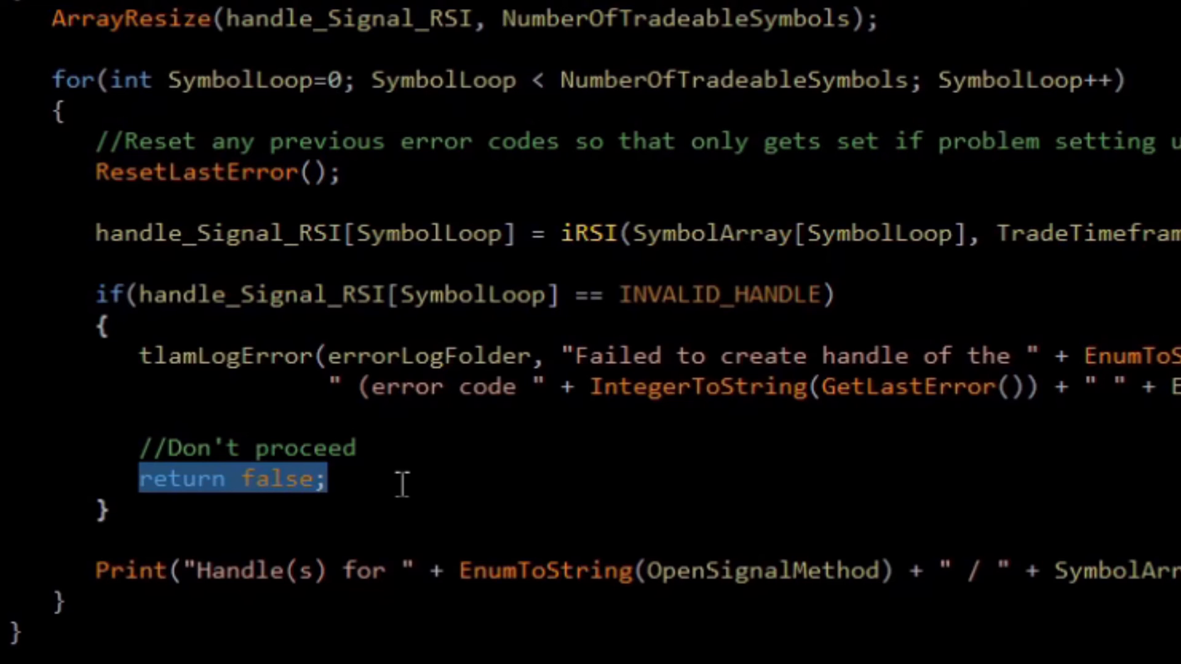
left_click(98, 568)
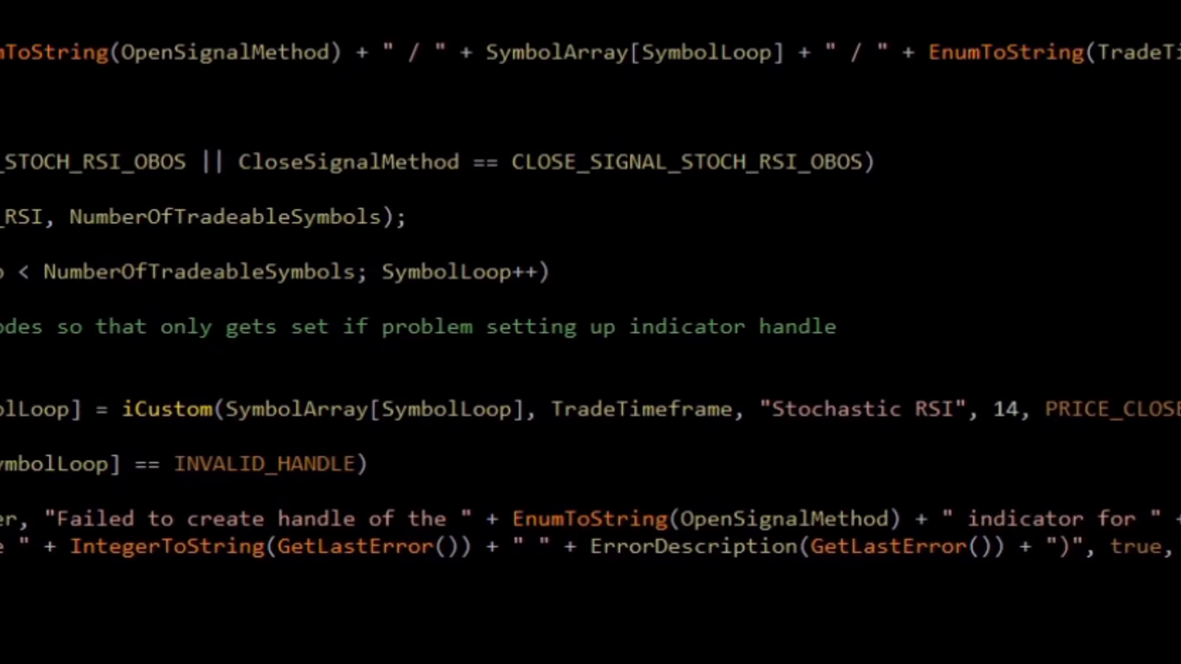
scroll("down", 3)
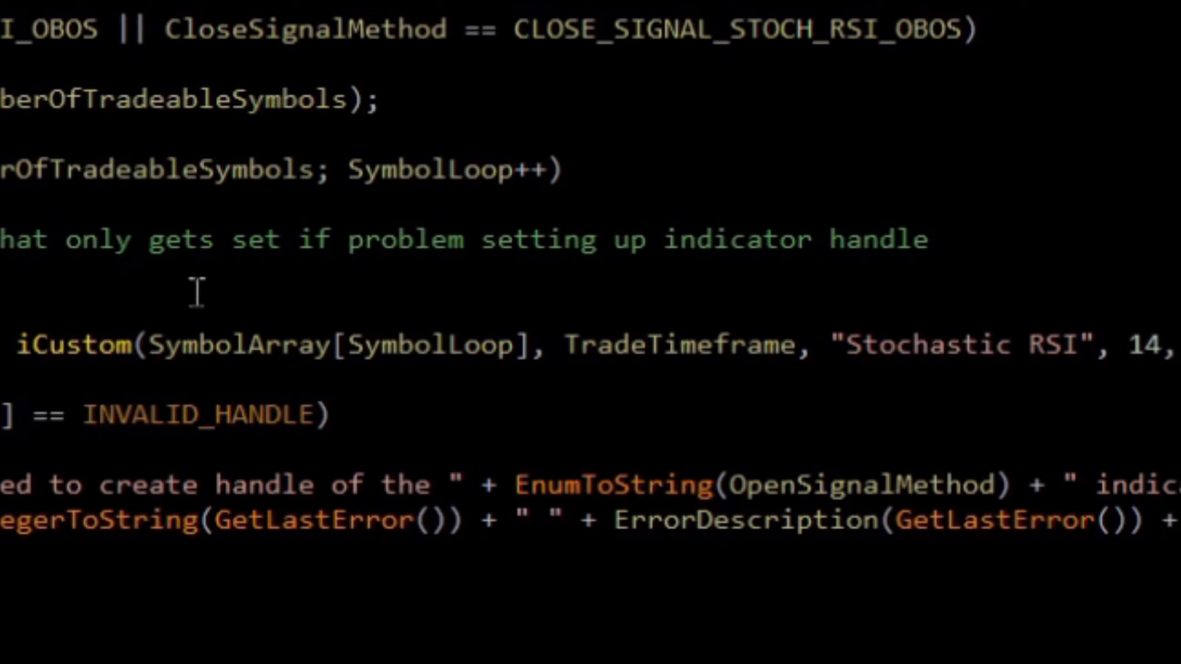
mouse_move(616, 312)
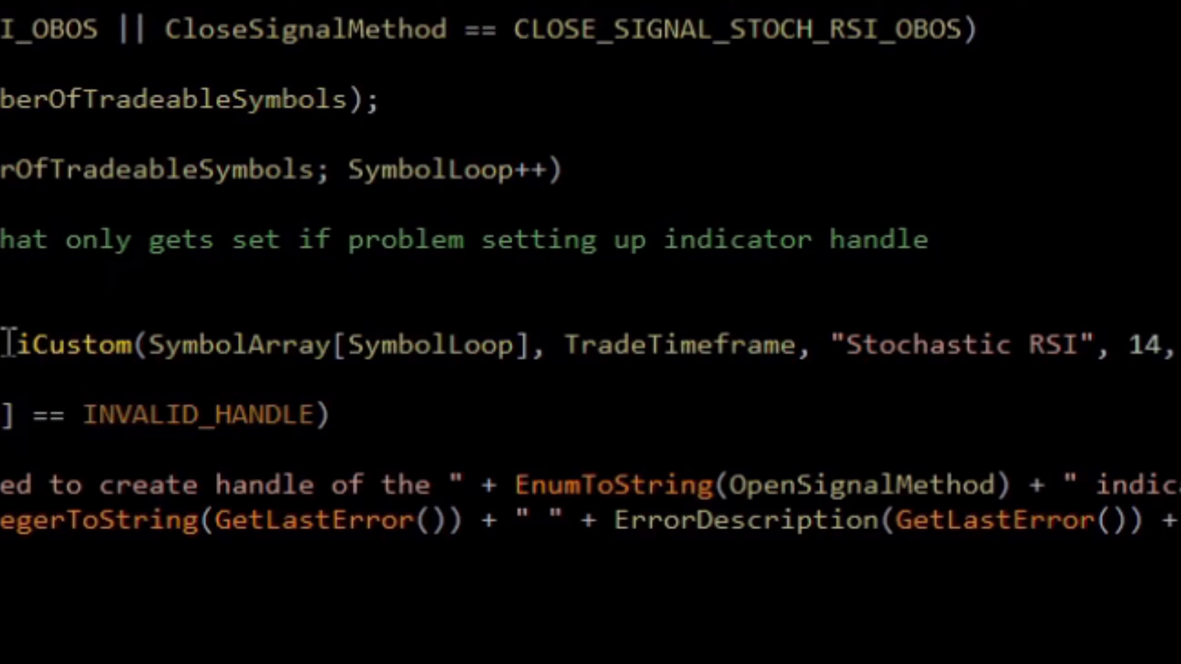
double_click(57, 344)
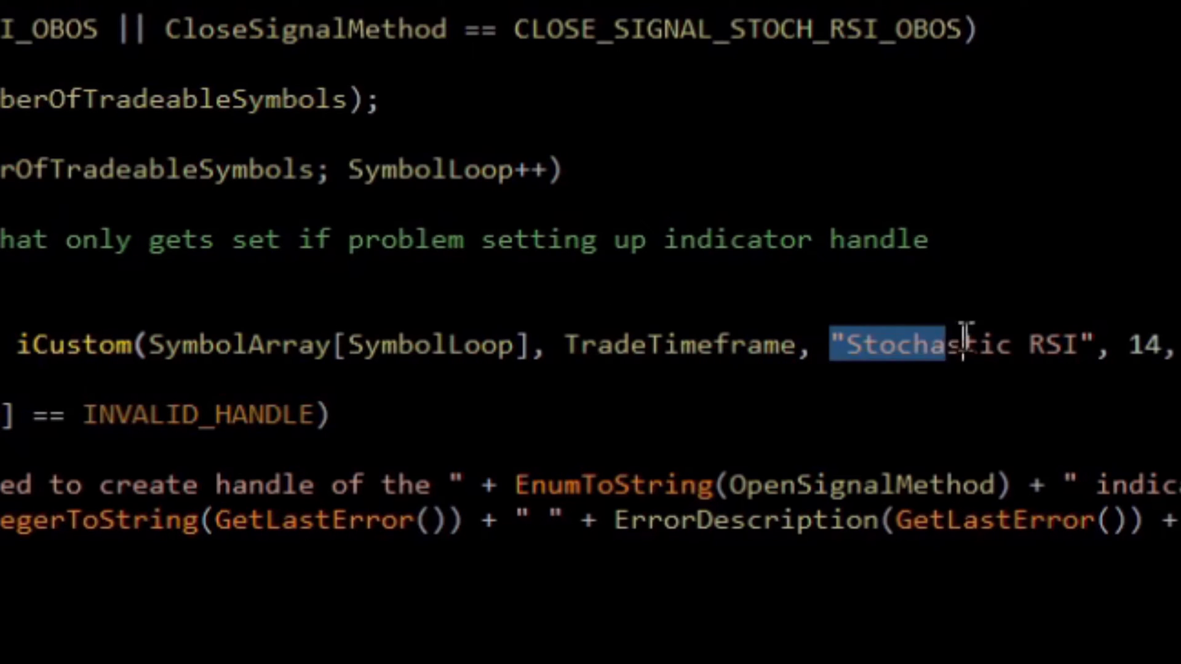
left_click_drag(964, 344, 1099, 345)
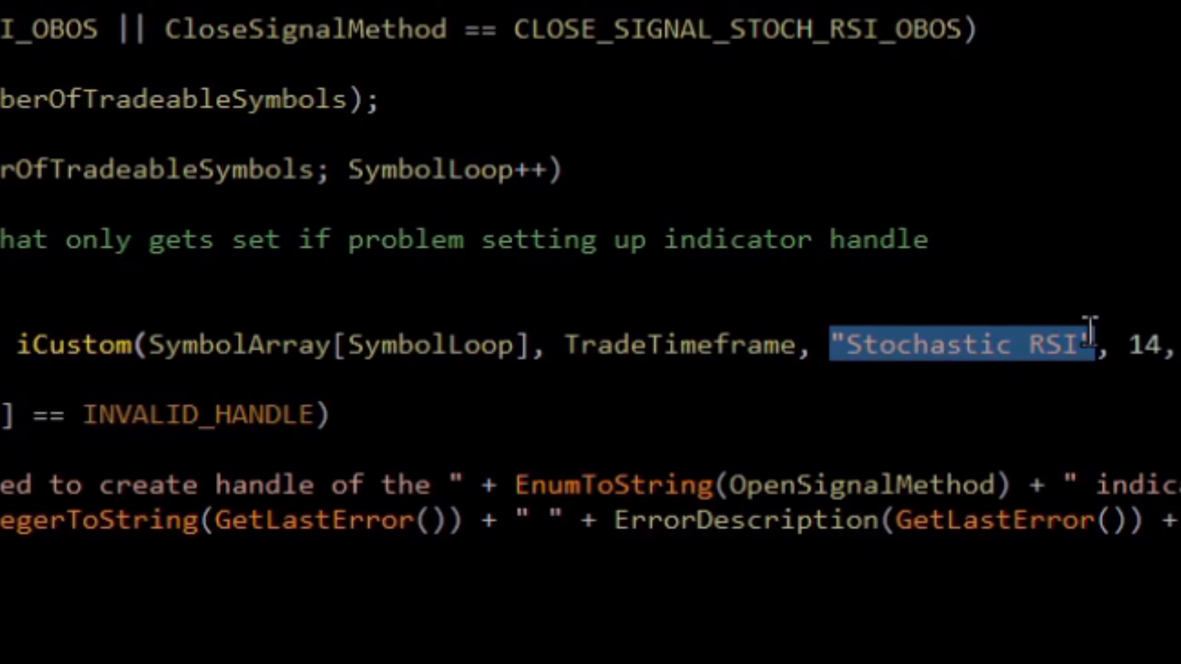
left_click(865, 344)
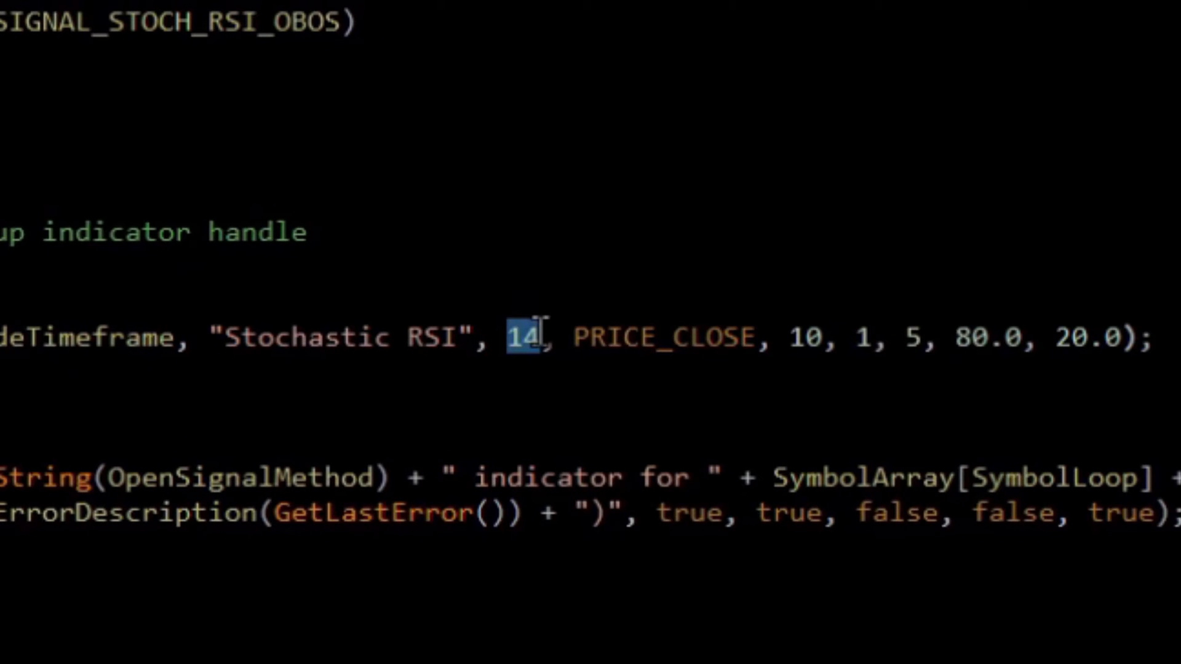
mouse_move(794, 337)
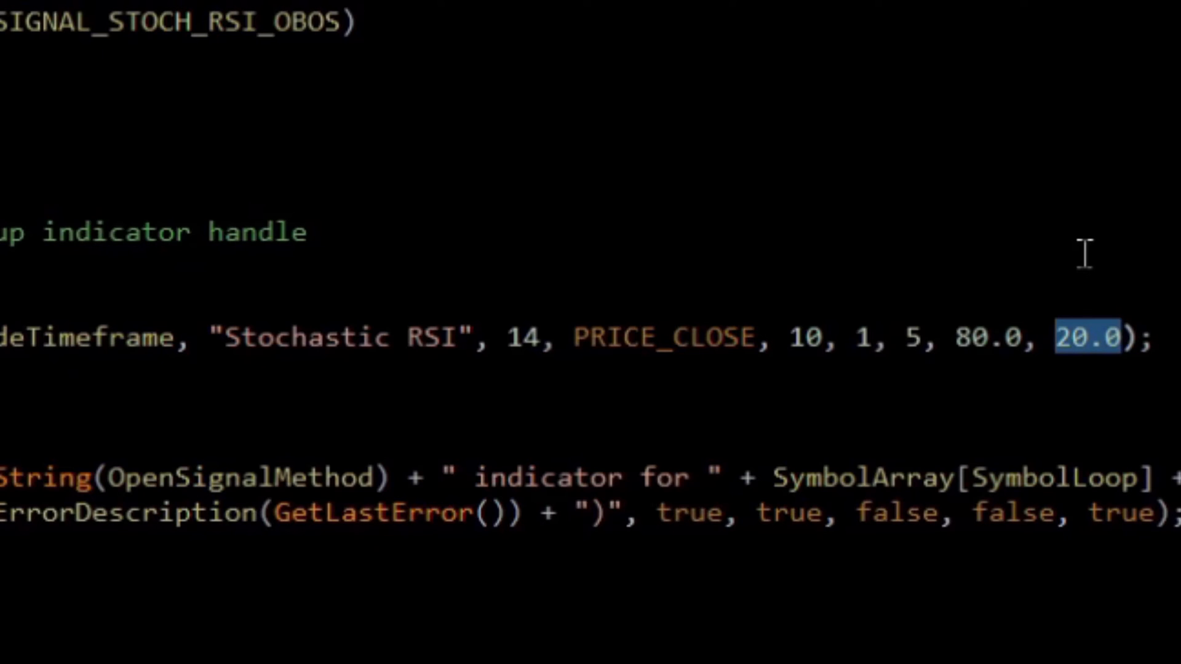
mouse_move(1012, 255)
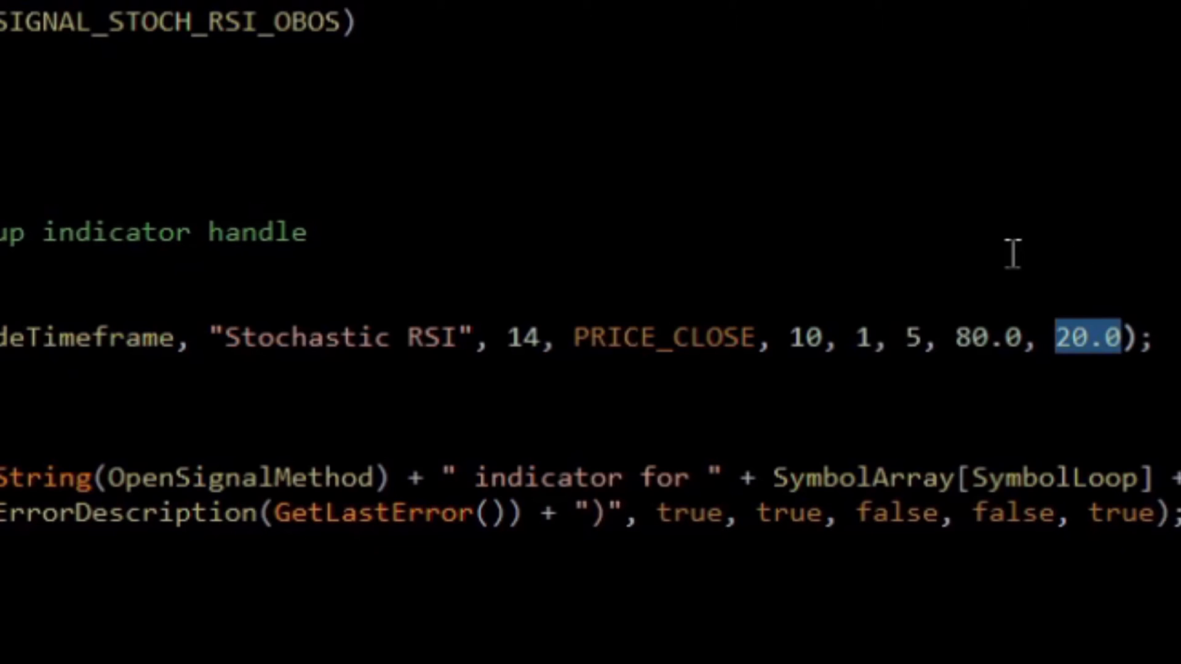
mouse_move(1054, 340)
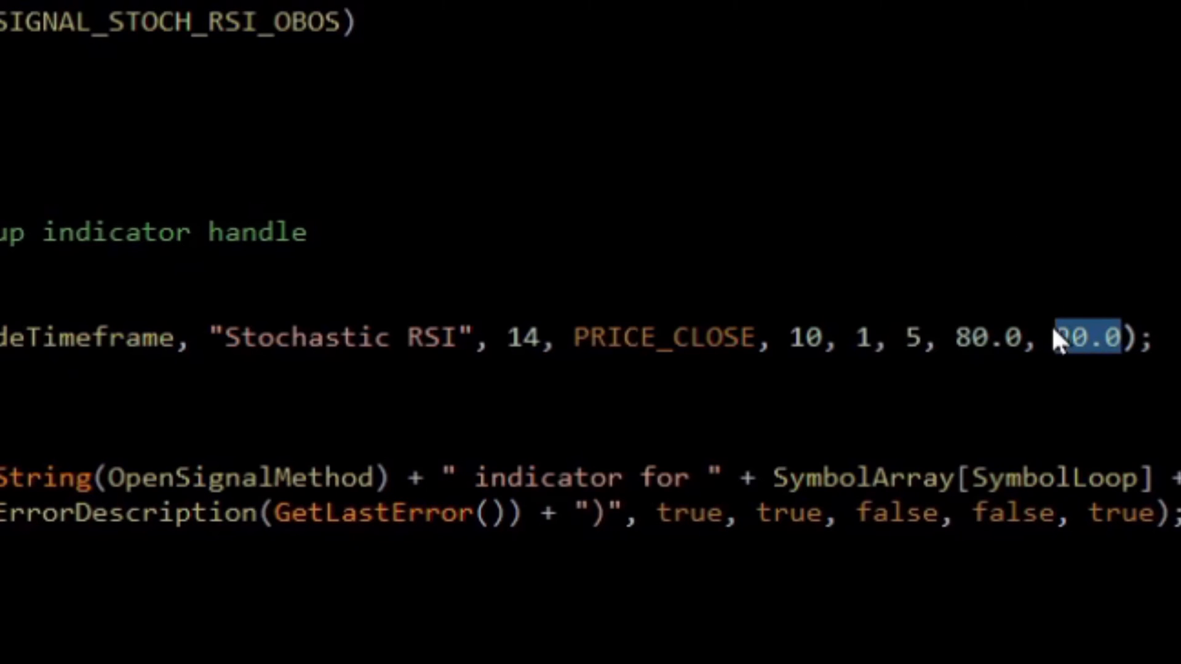
mouse_move(1058, 340)
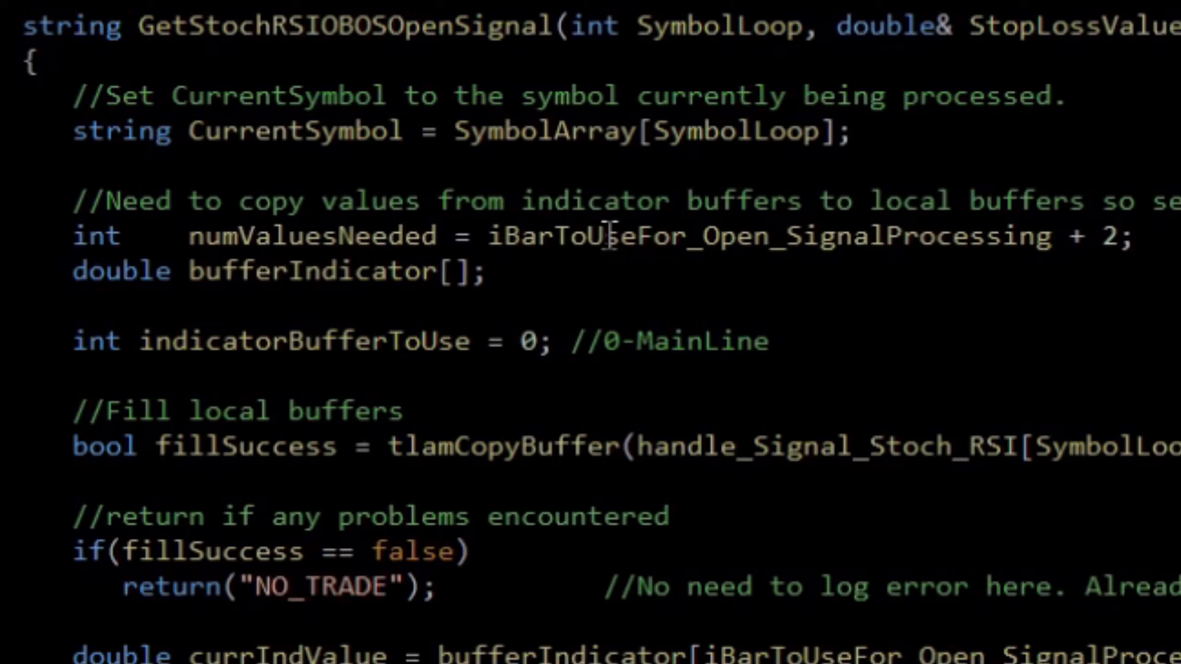
mouse_move(303, 283)
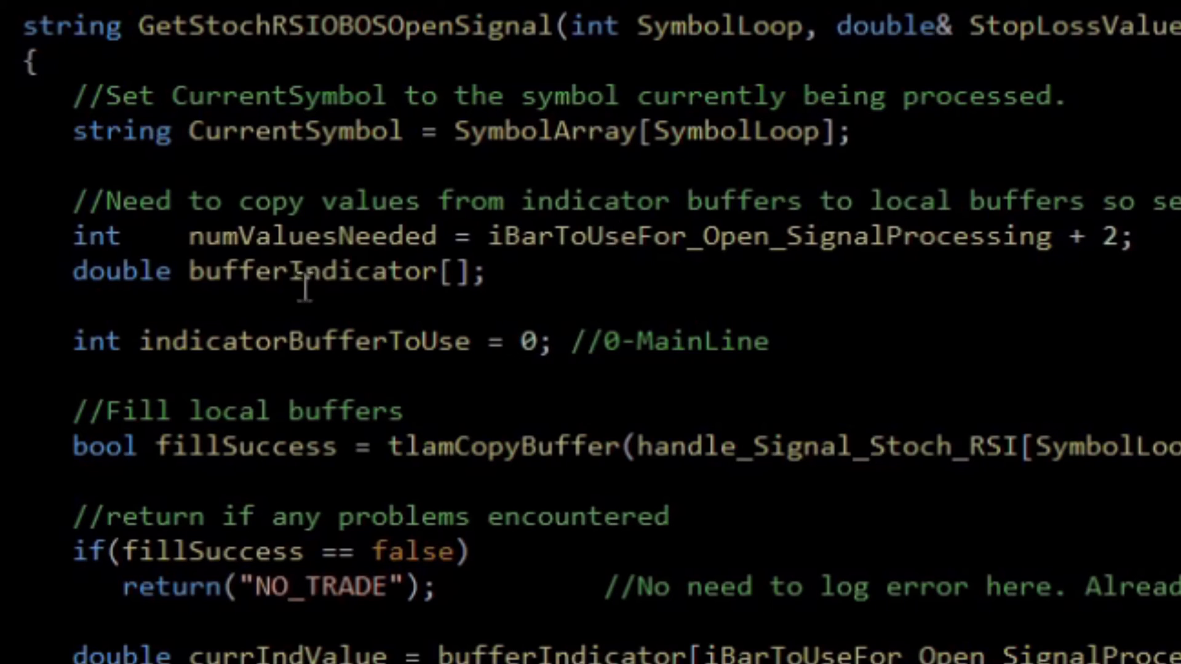
Highlight bufferIndicator, the tlamCopyBuffer call and currIndValue to trace how indicator values are read
double_click(312, 271)
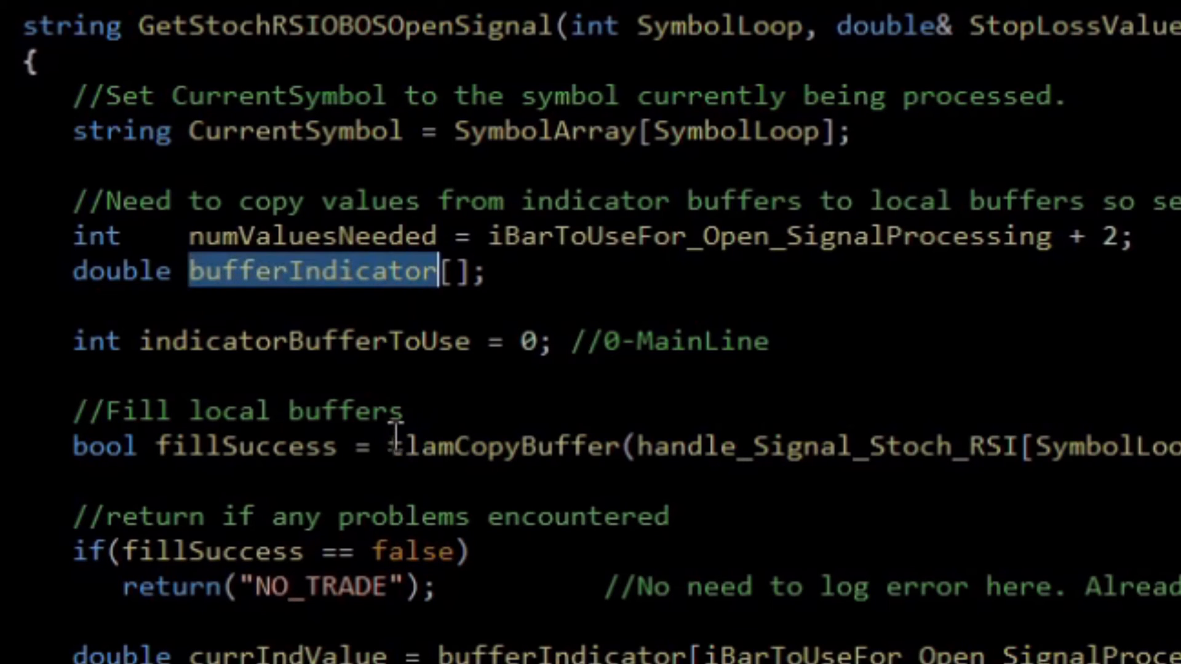
double_click(501, 445)
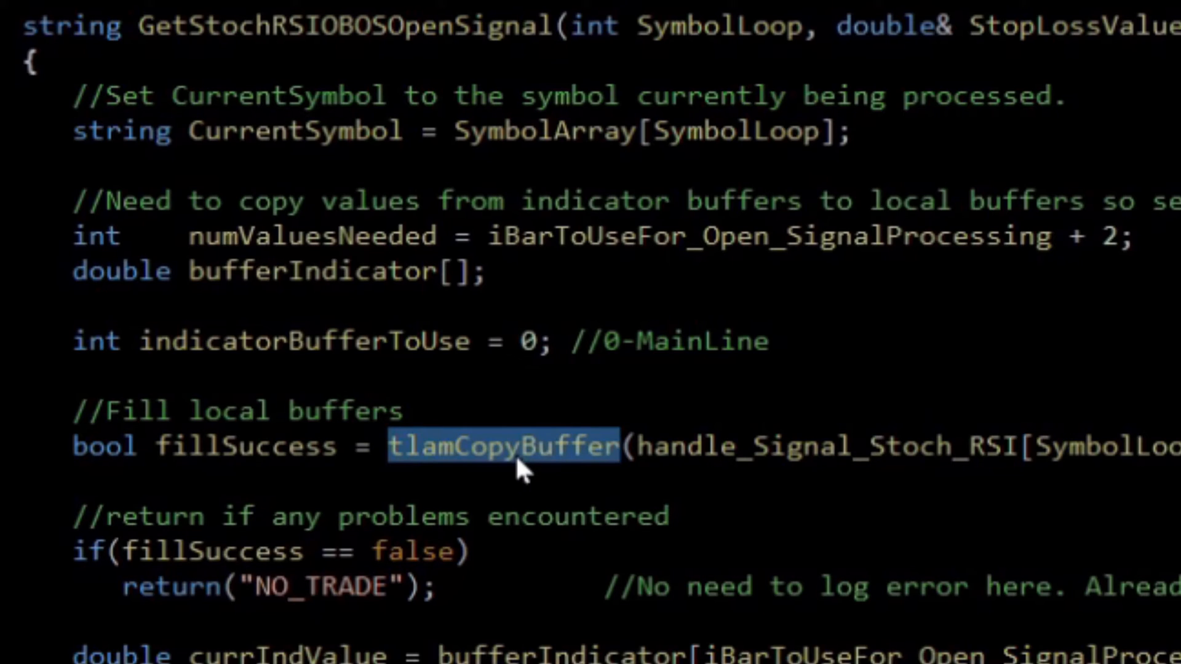
left_click(620, 446)
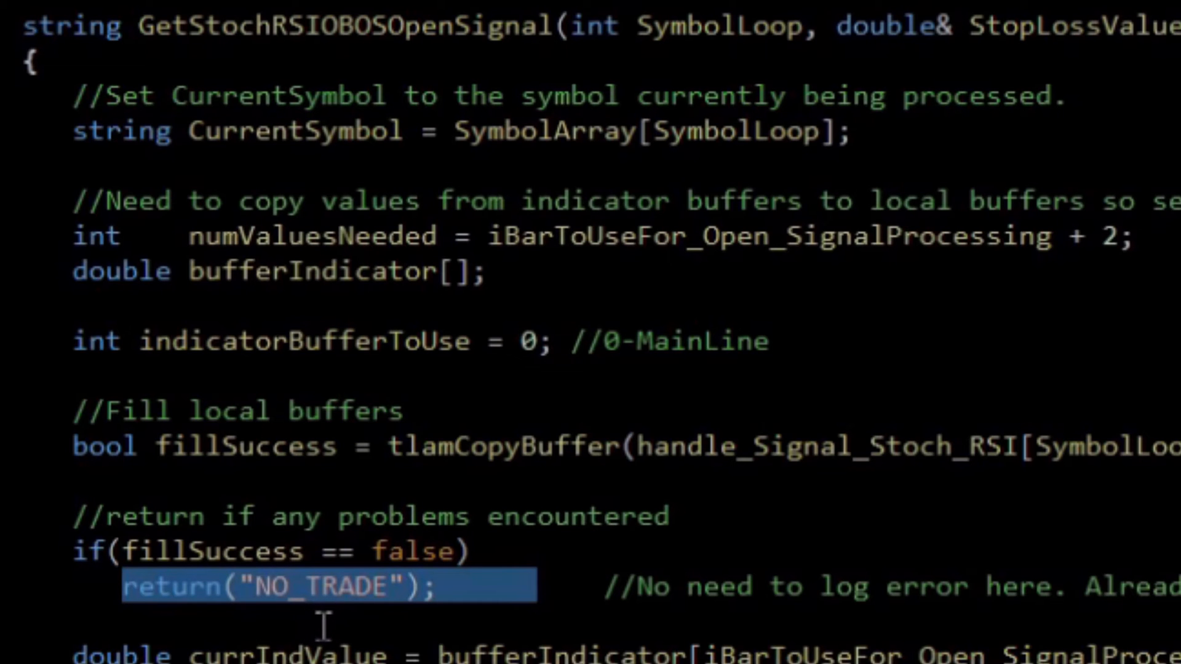
scroll("down", 3)
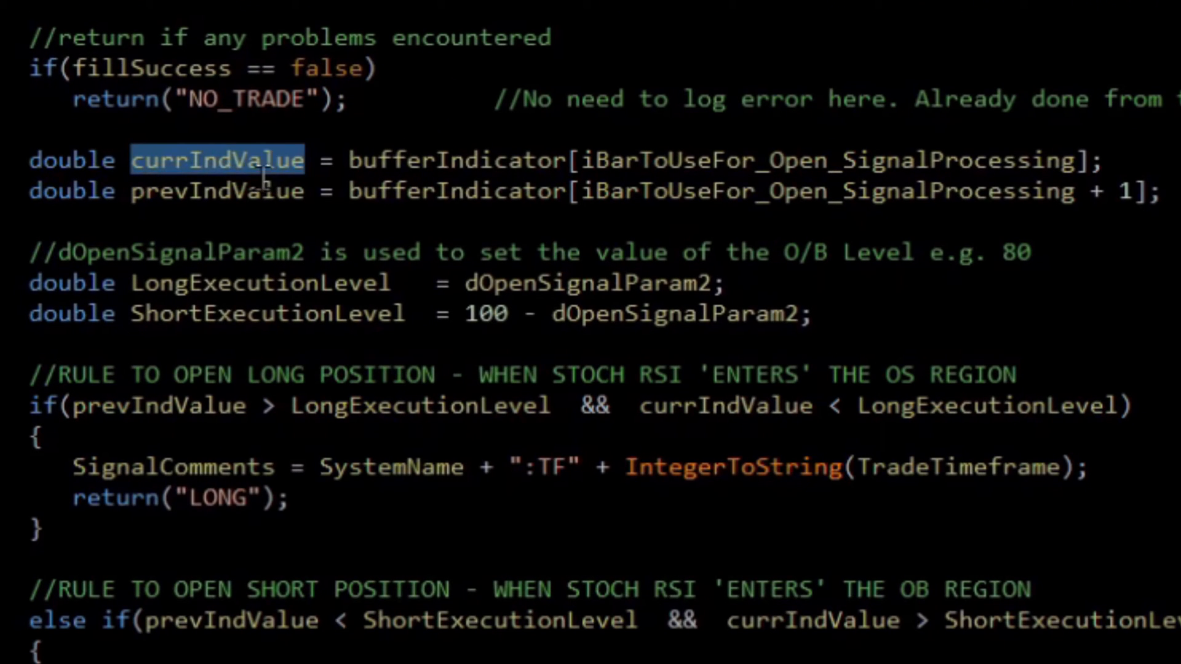
double_click(217, 190)
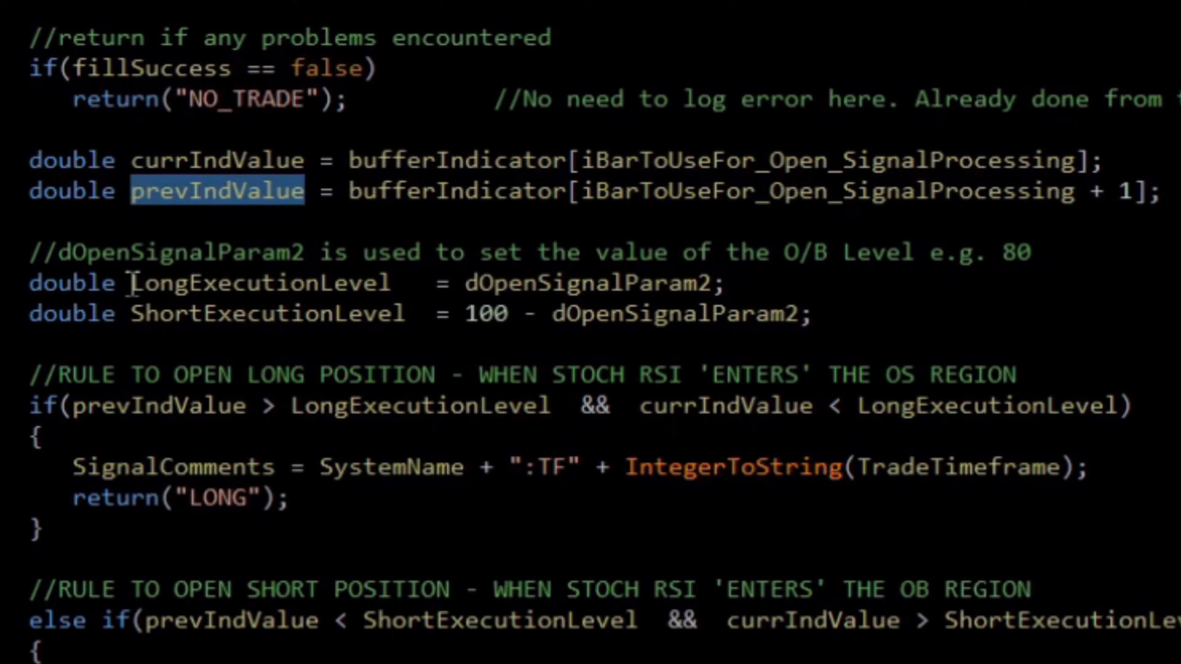
Contrast LongExecutionLevel and ShortExecutionLevel and show dOpenSignalParam2 as the long level source
double_click(259, 283)
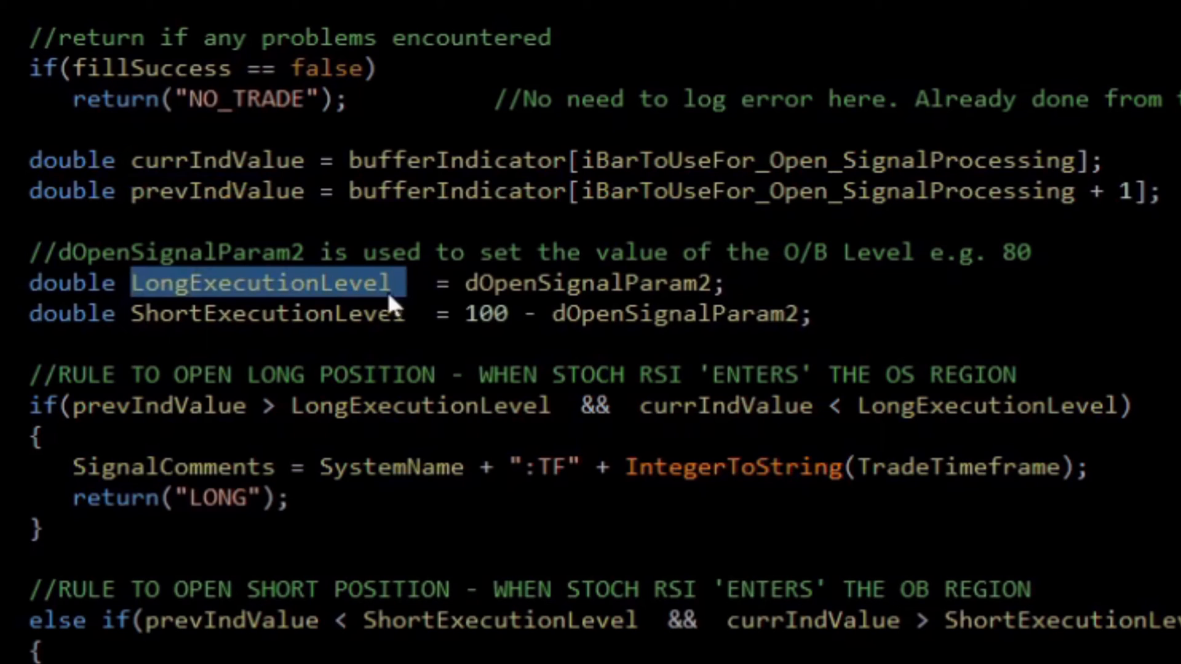
double_click(260, 314)
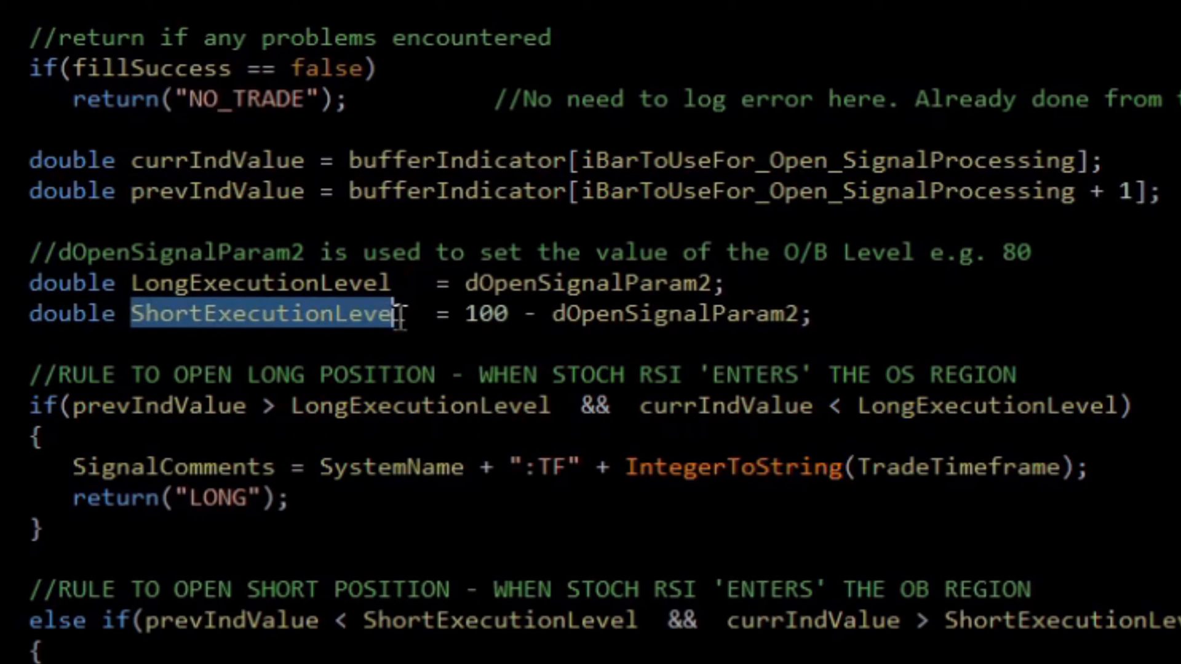
left_click(287, 284)
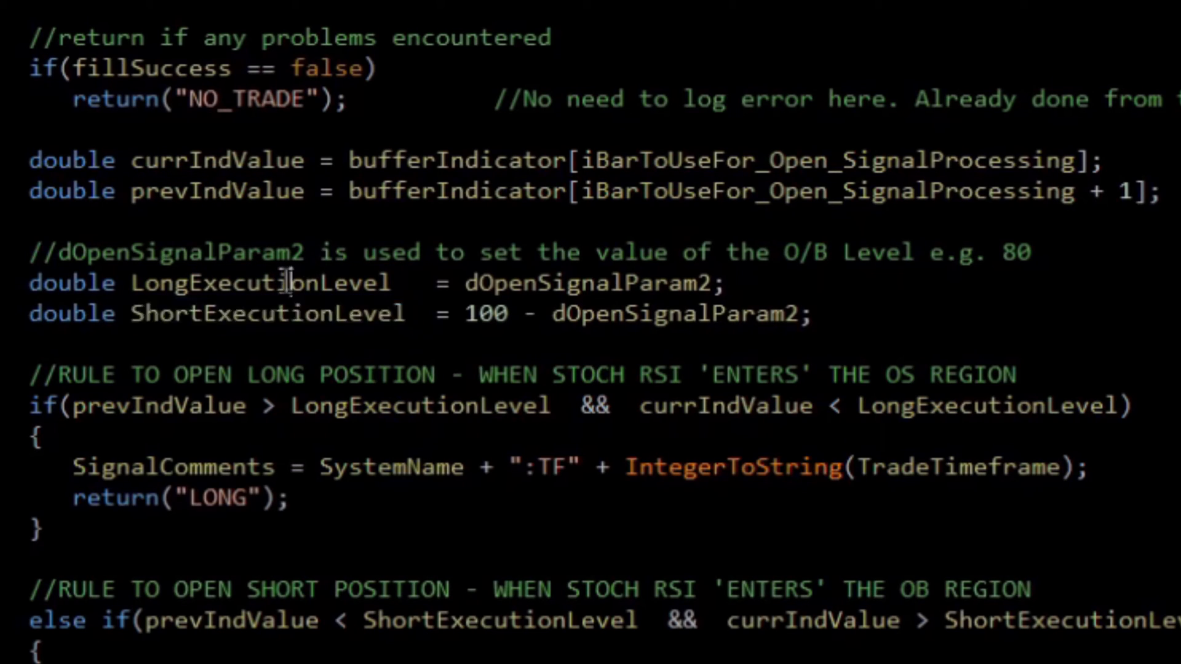
double_click(260, 283)
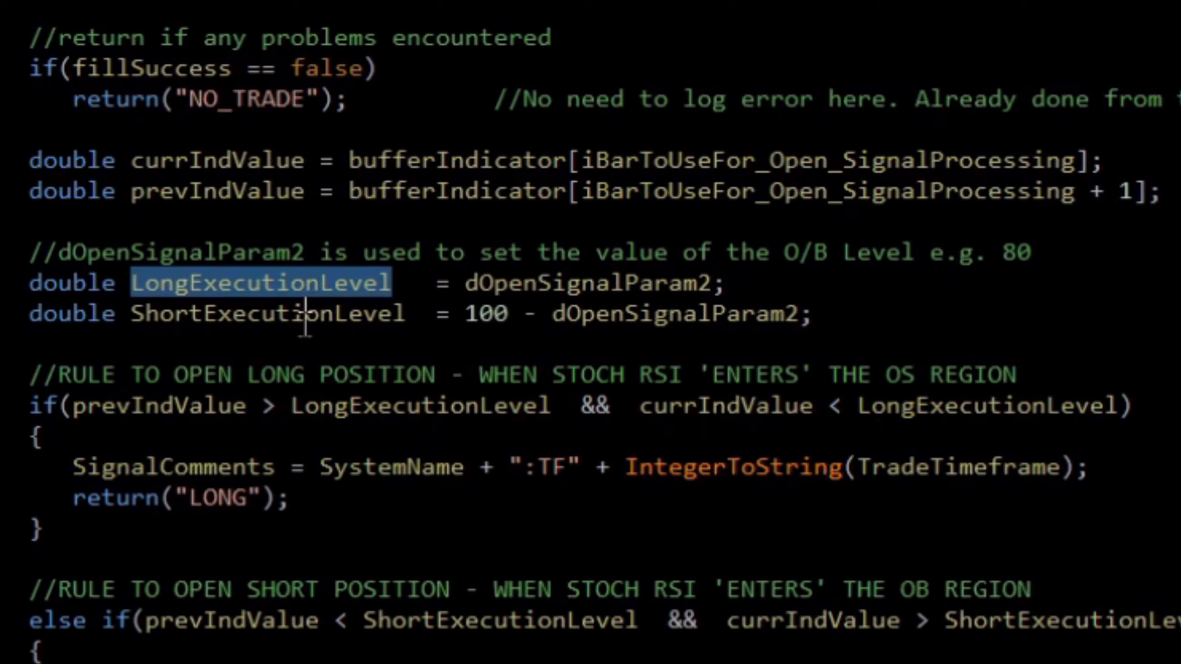
double_click(267, 314)
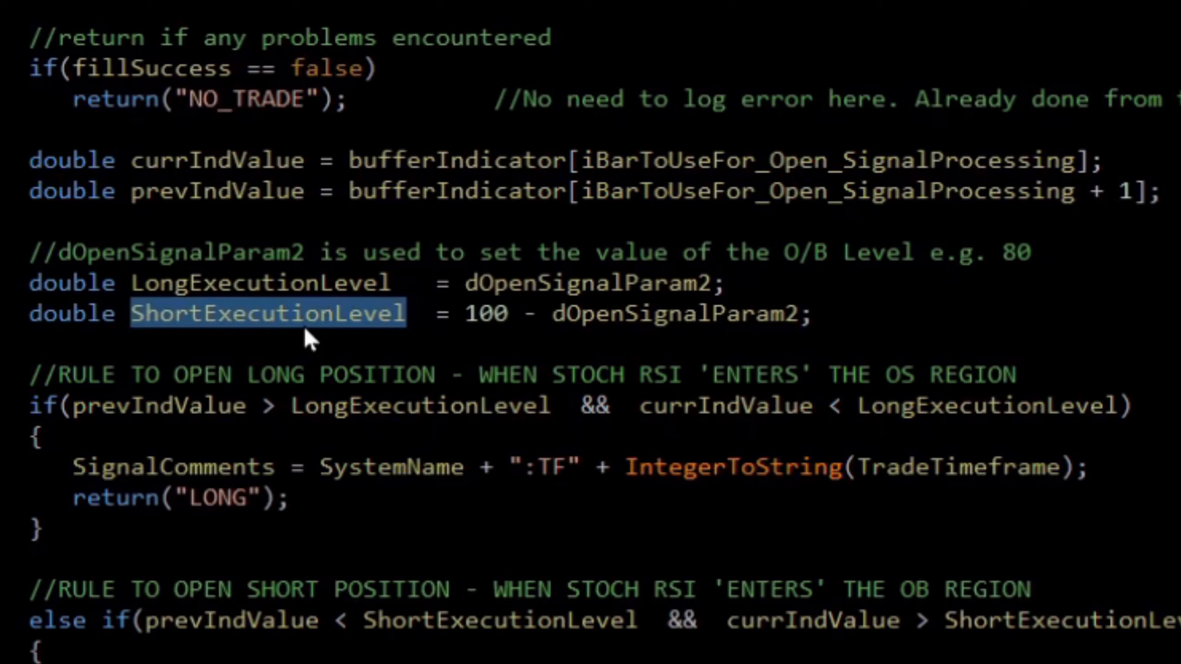
double_click(585, 283)
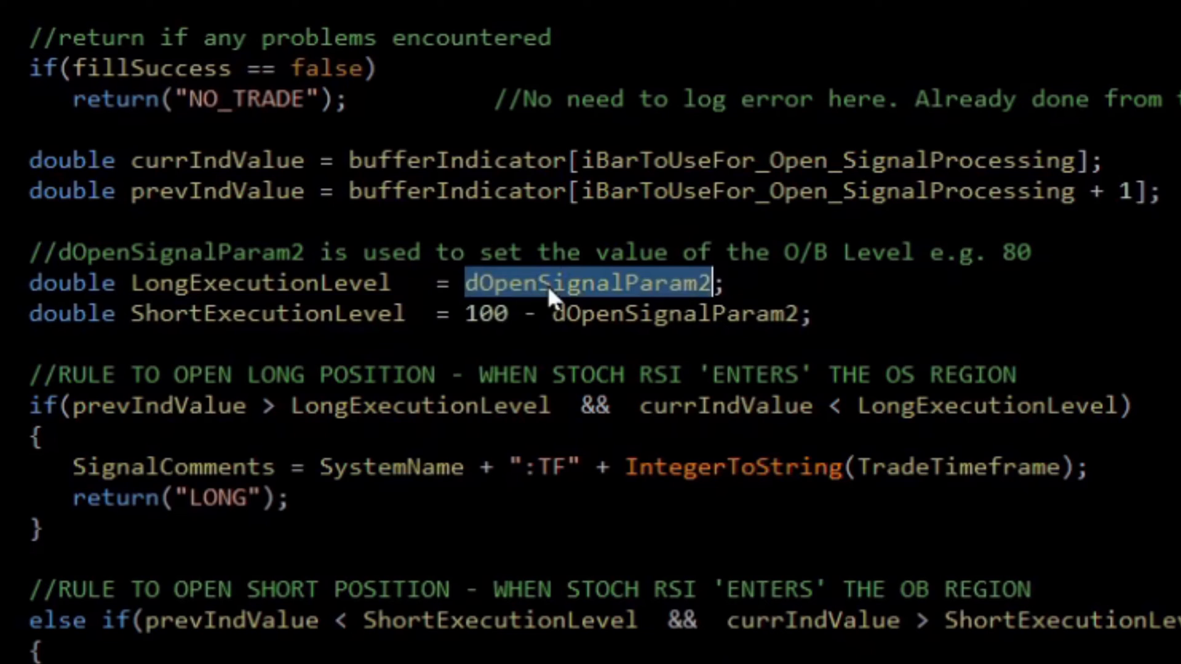
mouse_move(625, 290)
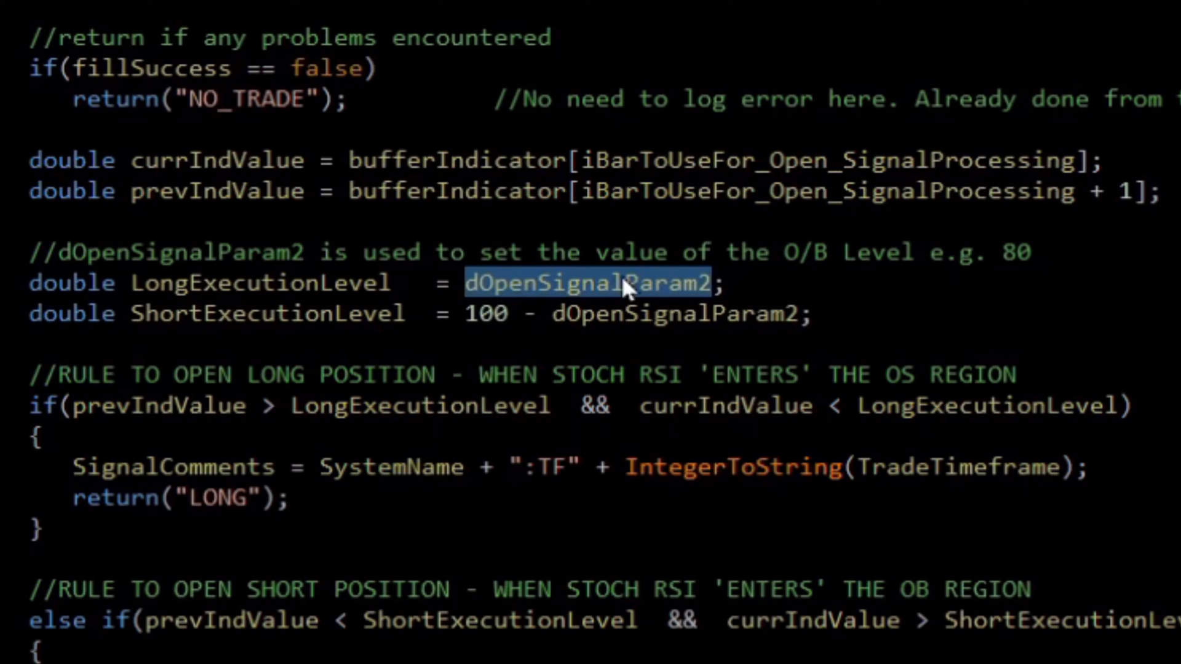
mouse_move(471, 297)
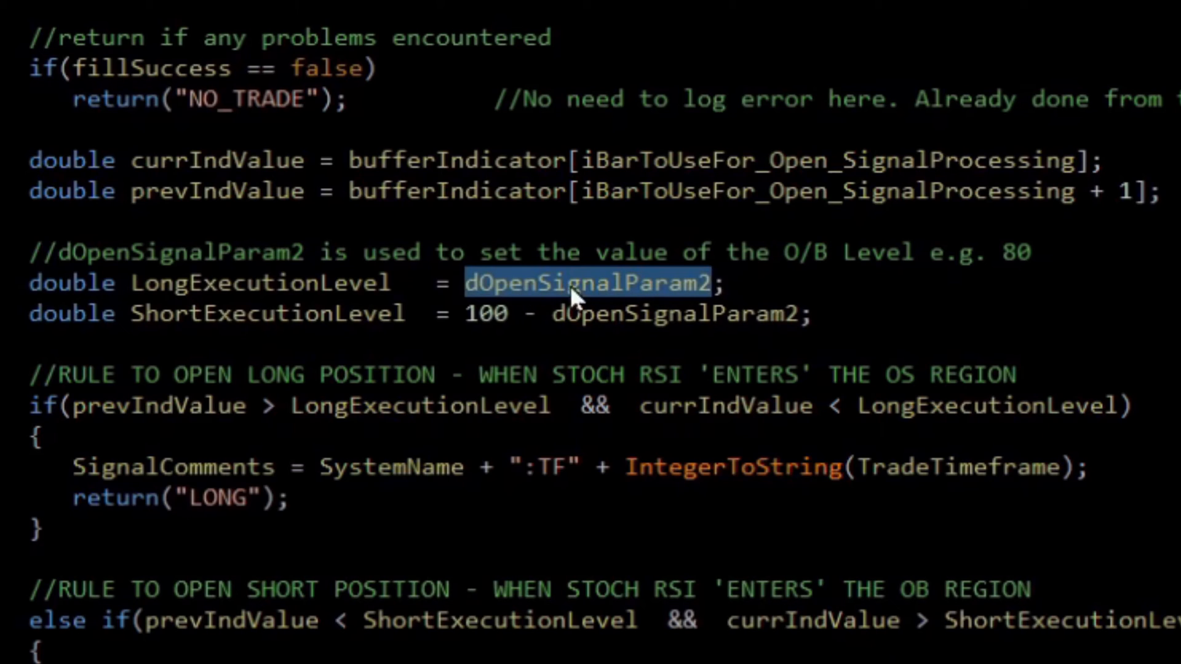
mouse_move(361, 289)
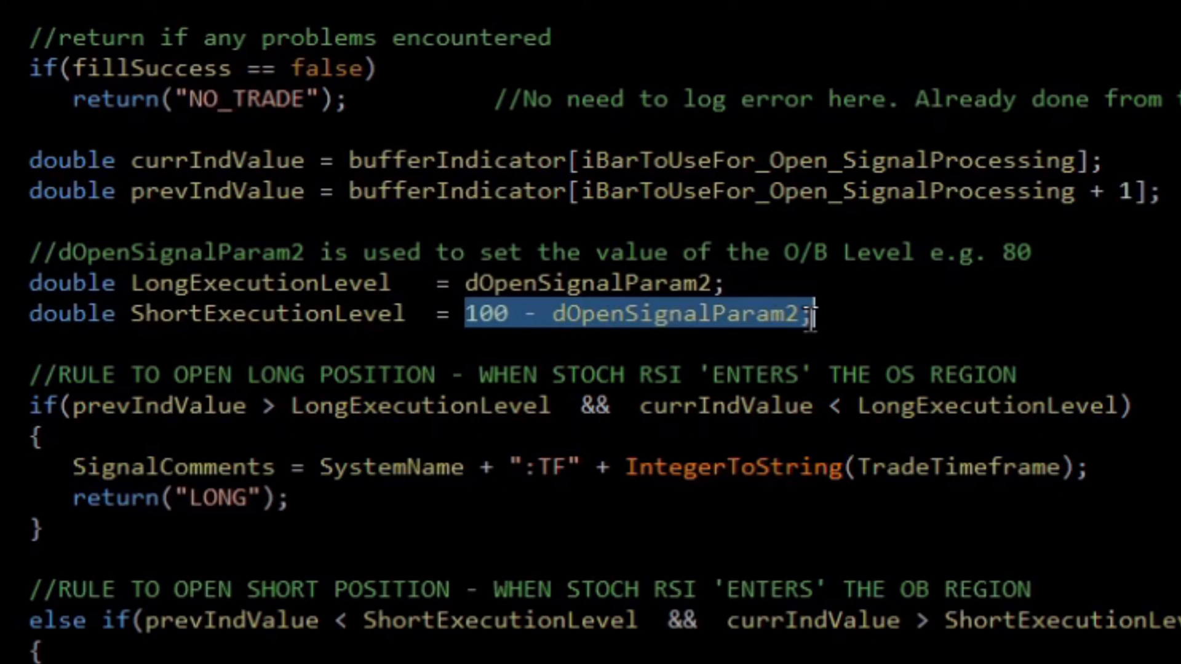
Walk through the long and short entry rules, highlighting prevIndValue, ShortExecutionLevel and currIndValue
scroll("down", 3)
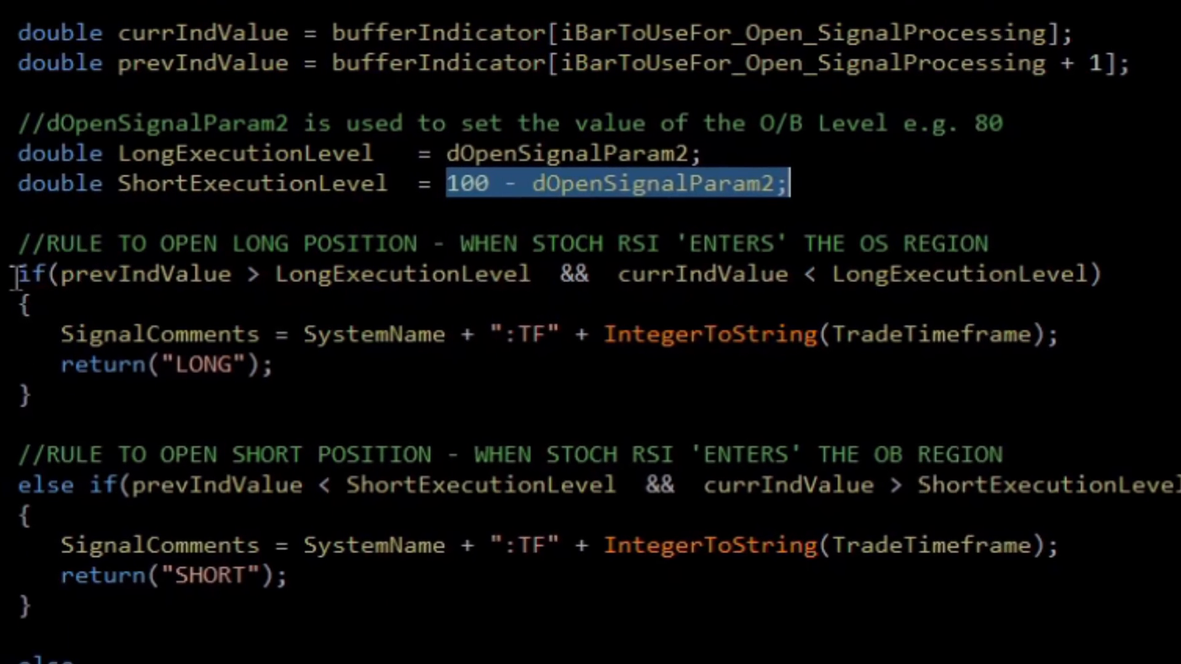
scroll("down", 3)
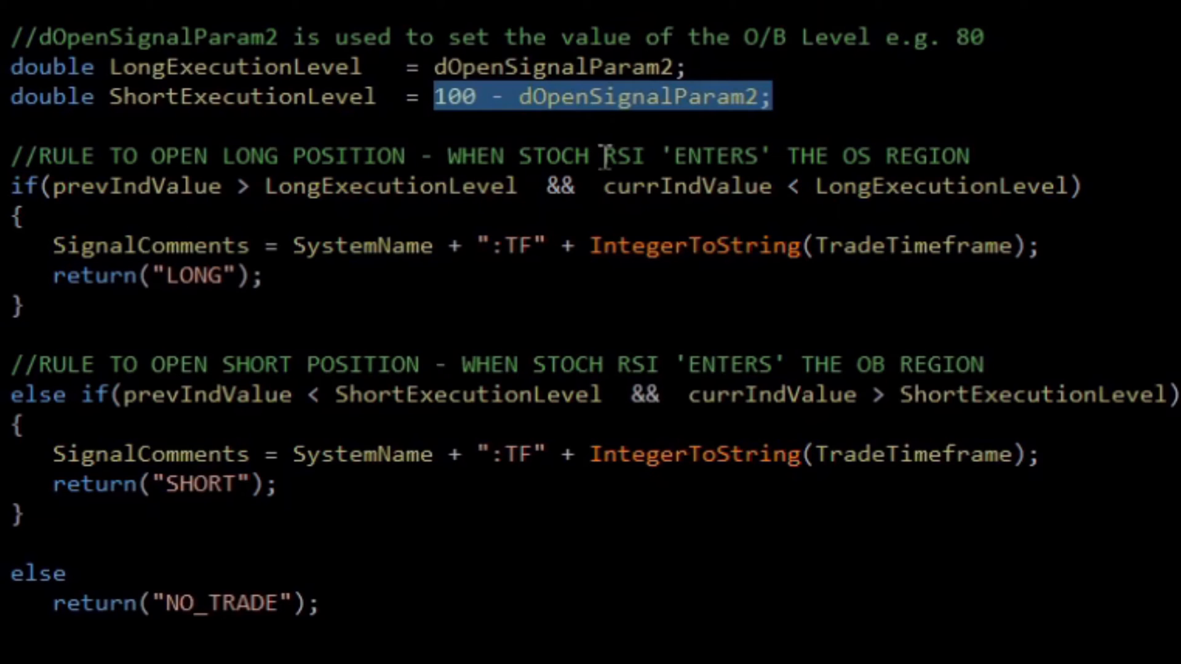
mouse_move(759, 156)
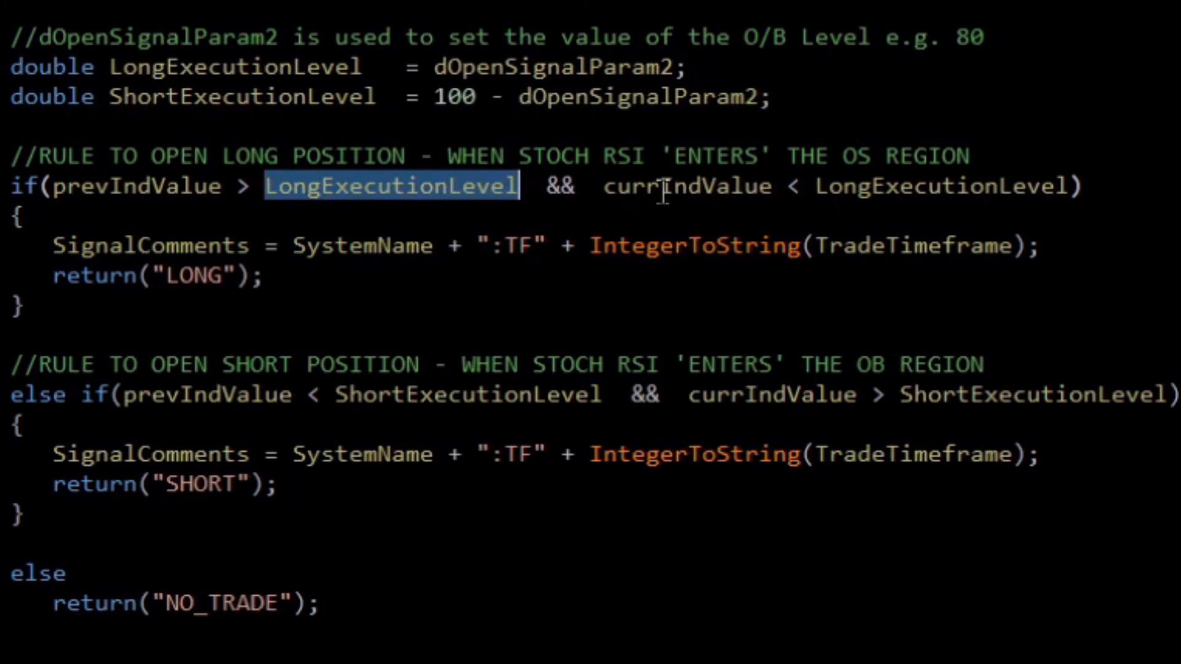
double_click(686, 185)
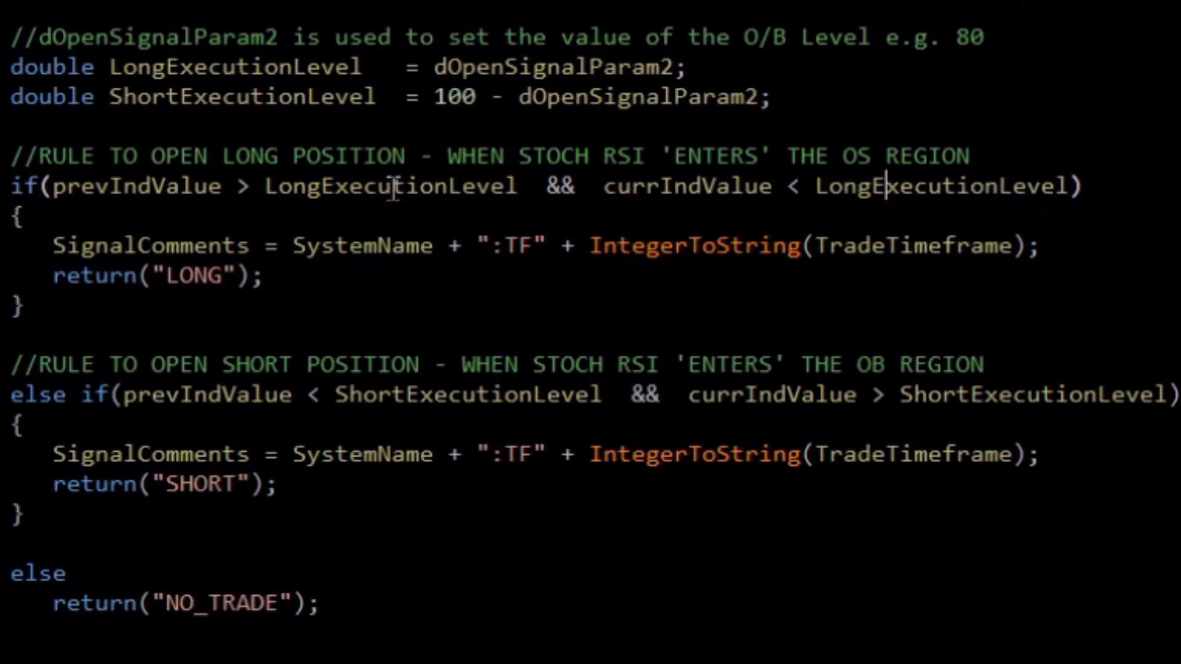
mouse_move(915, 186)
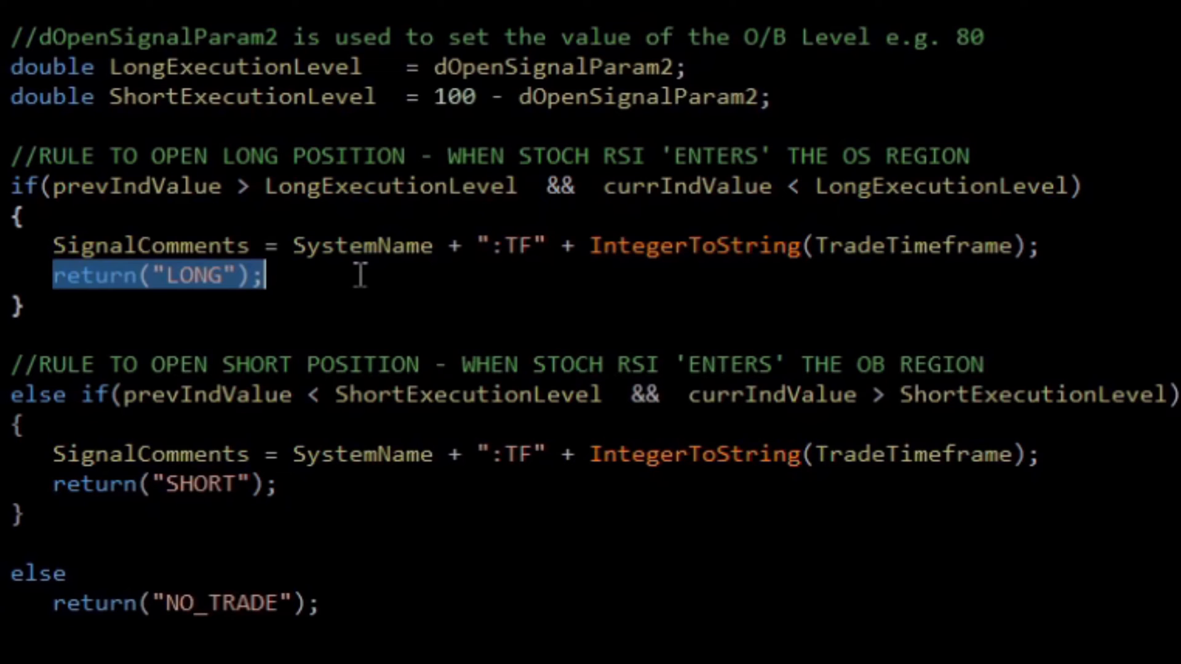
mouse_move(67, 294)
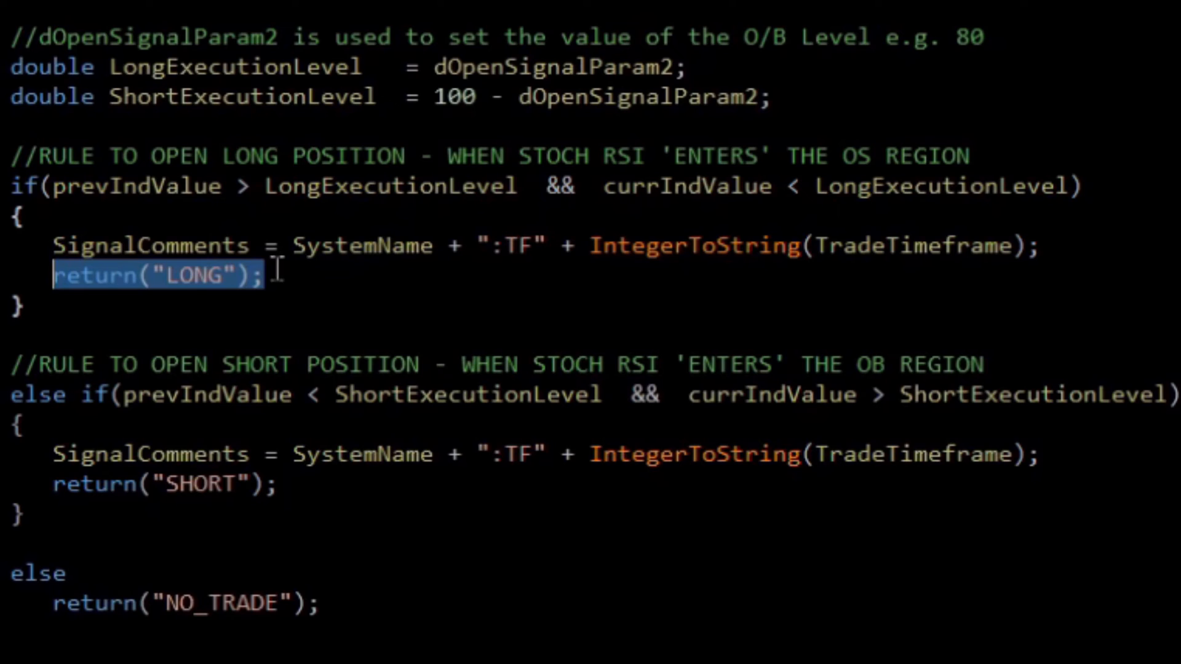
mouse_move(316, 423)
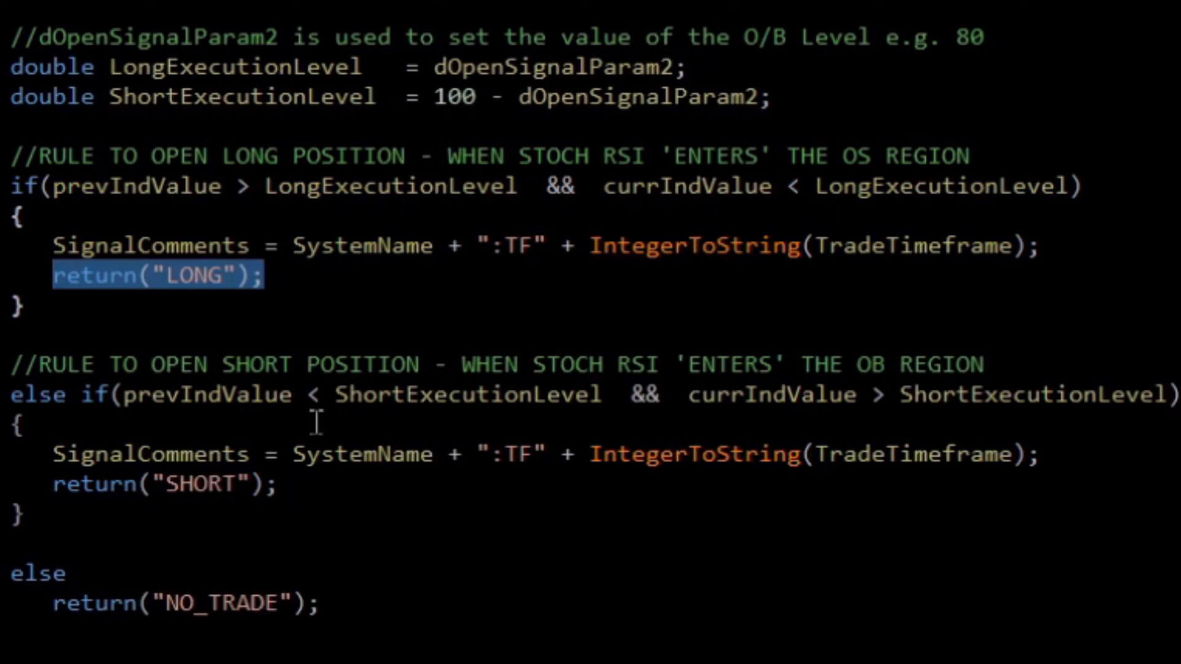
mouse_move(467, 423)
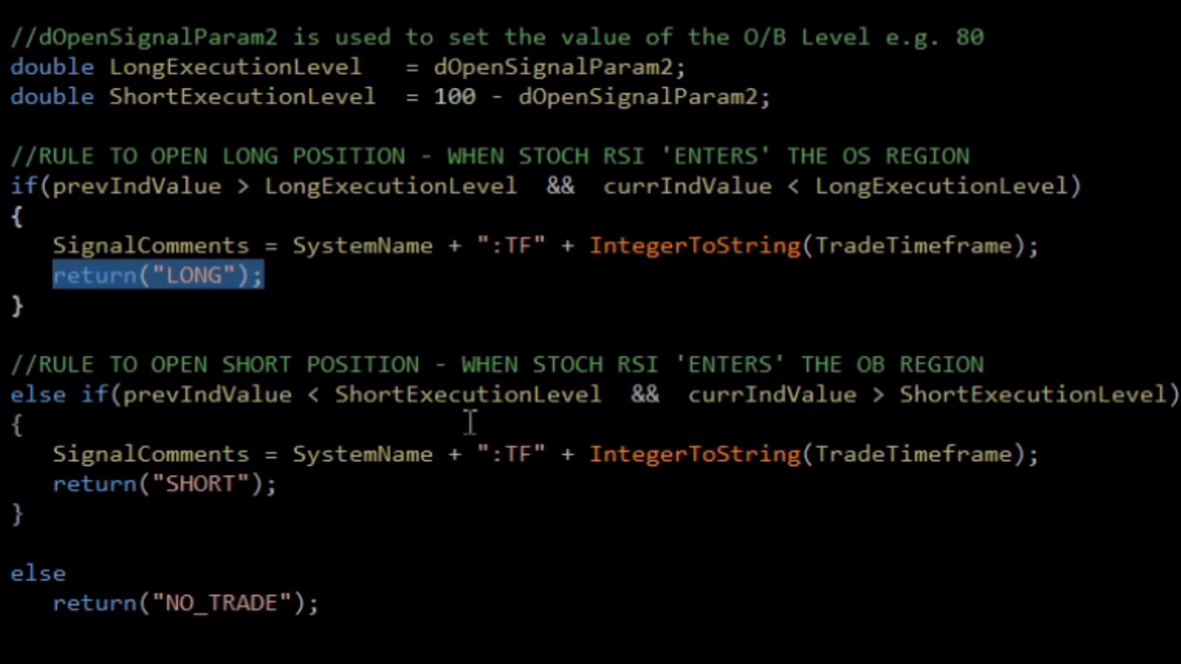
double_click(207, 393)
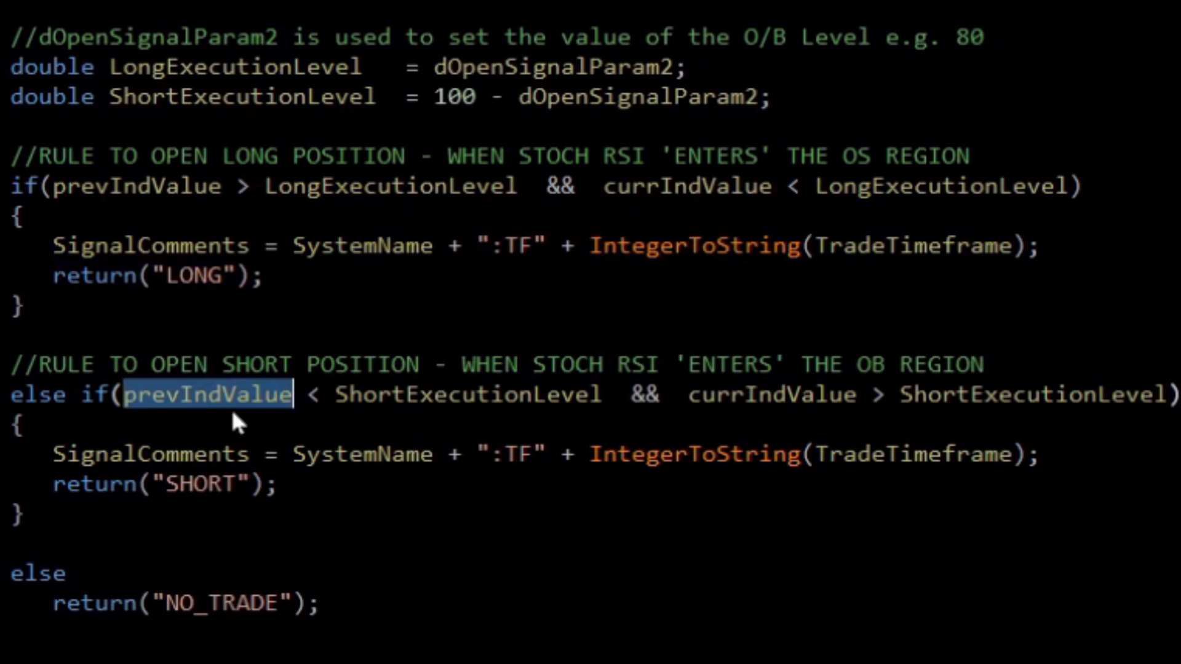
double_click(468, 395)
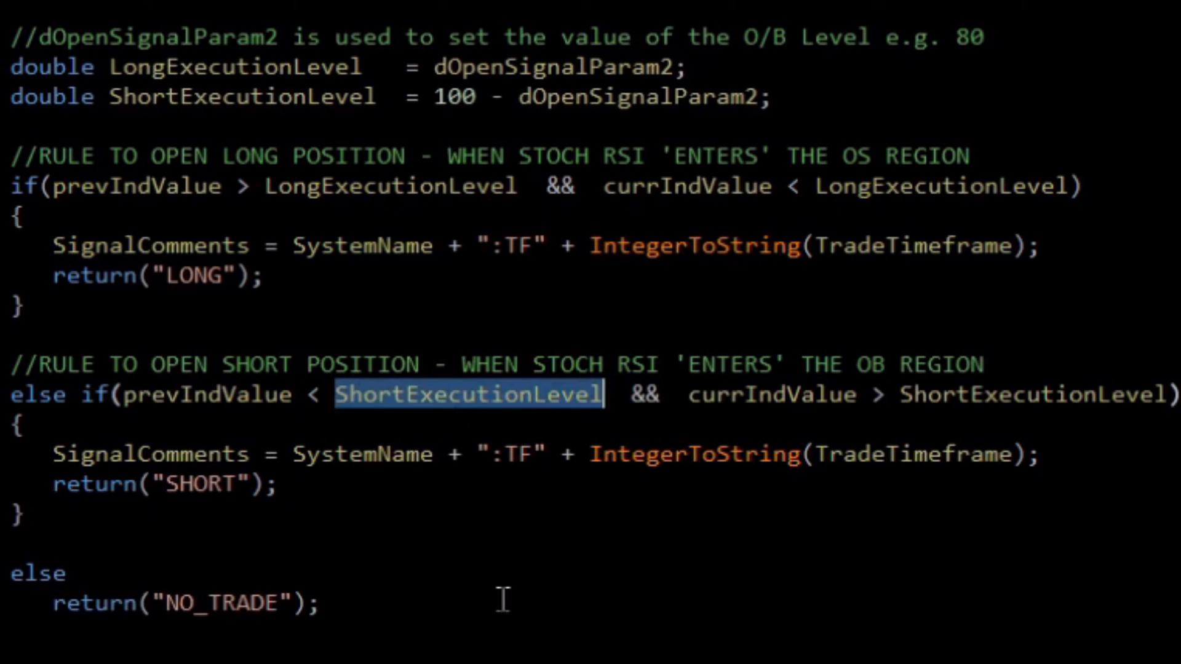
mouse_move(755, 394)
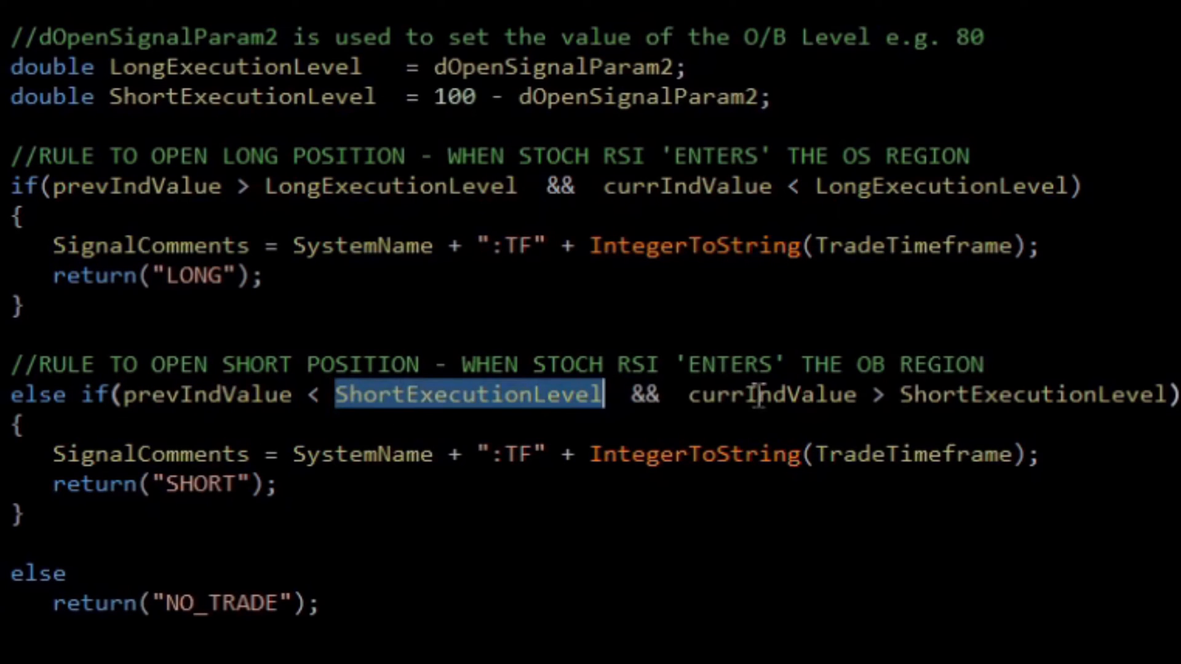
double_click(771, 394)
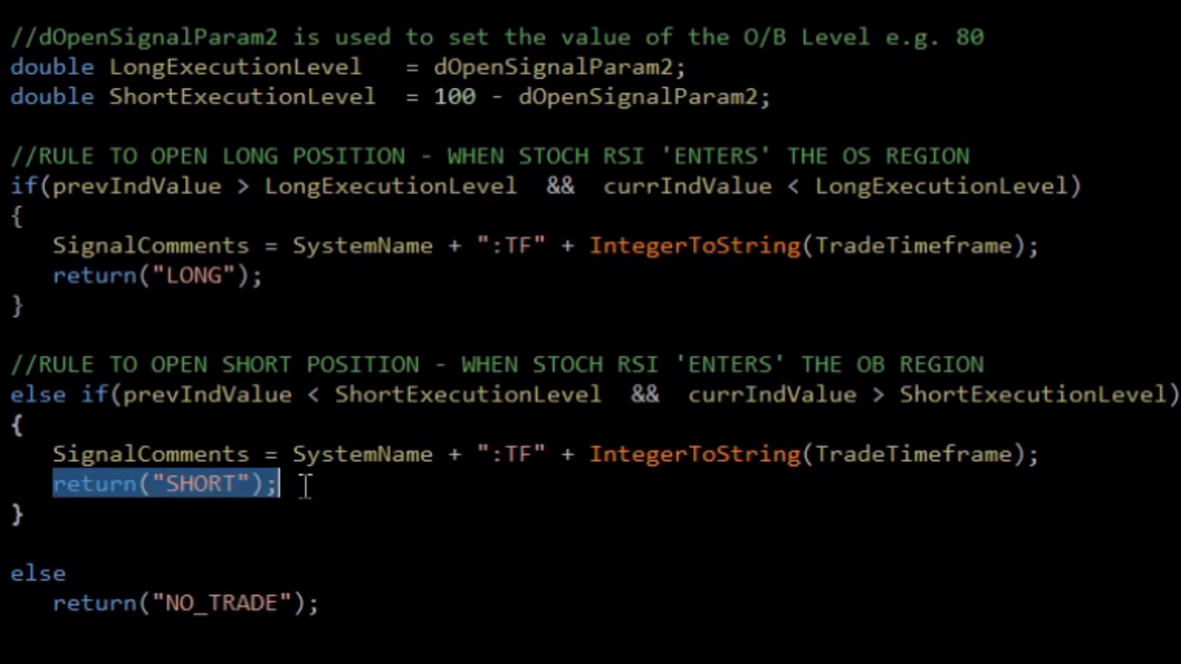
mouse_move(241, 429)
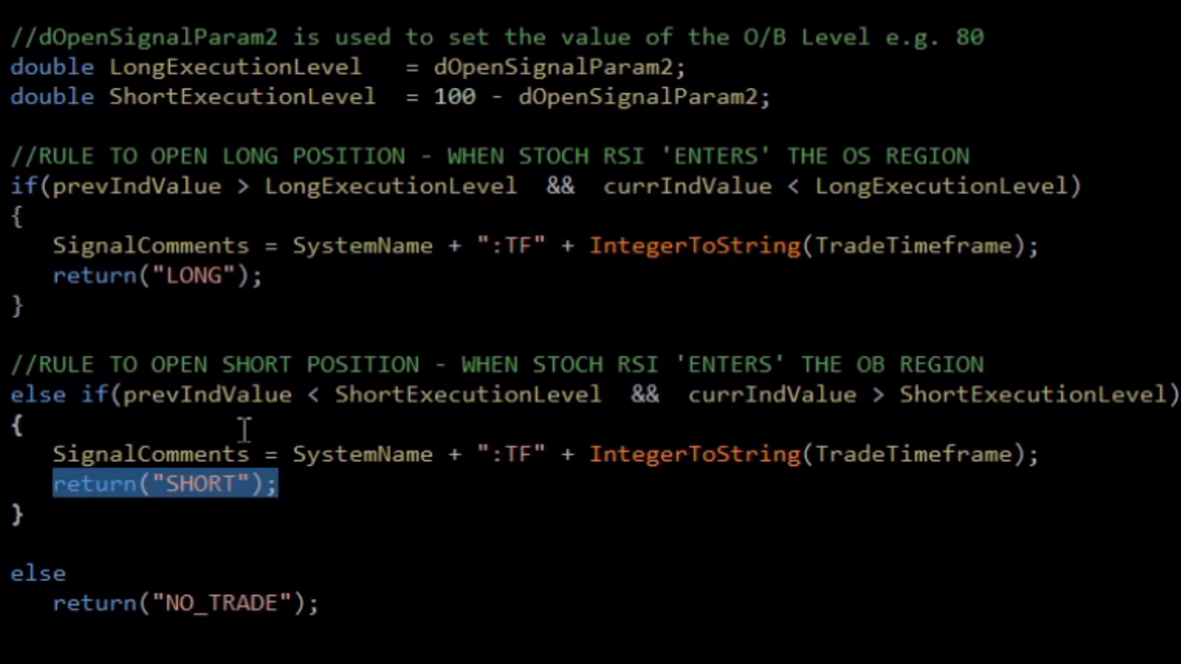
mouse_move(70, 588)
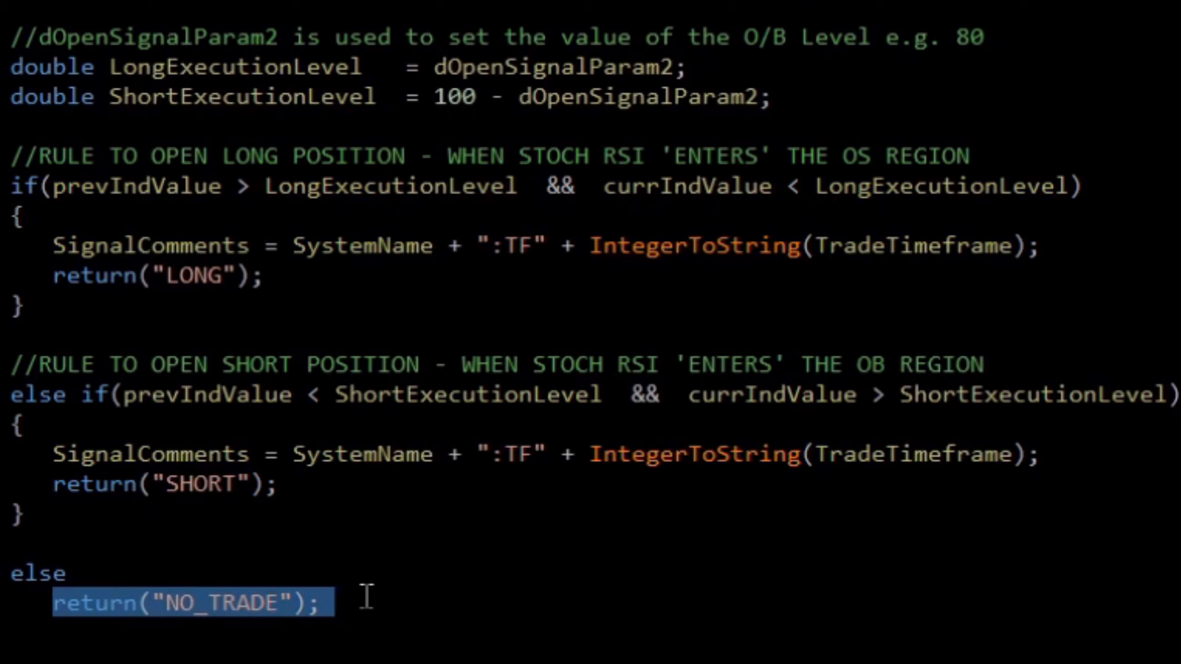
left_click(337, 602)
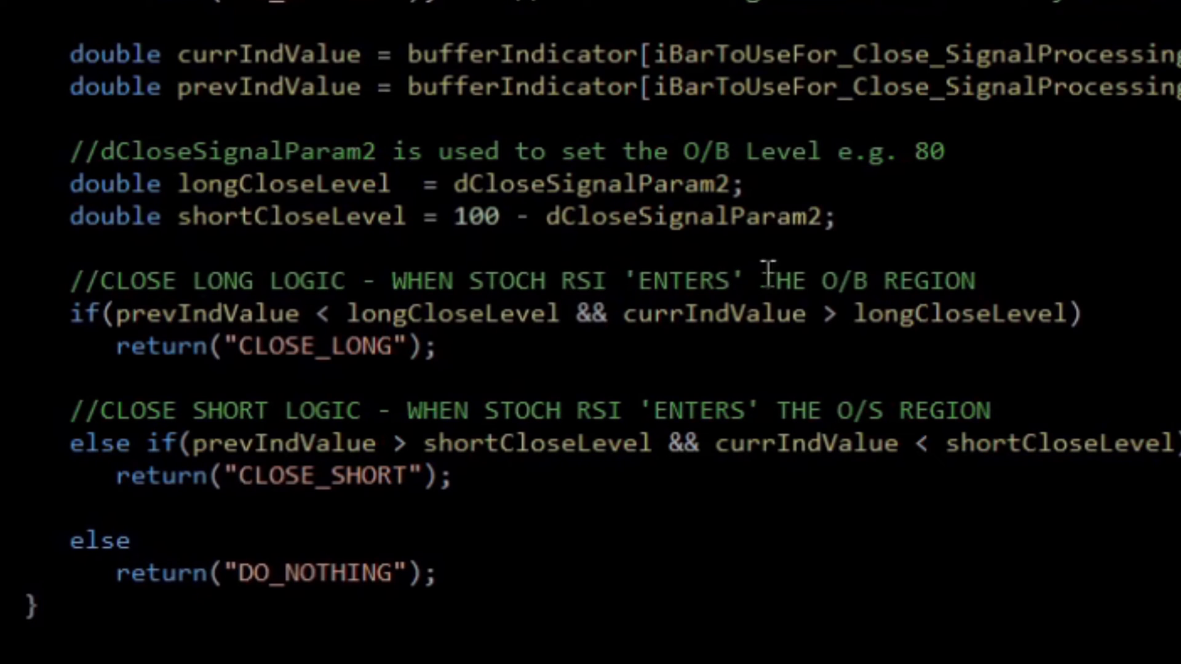
left_click_drag(70, 314, 433, 347)
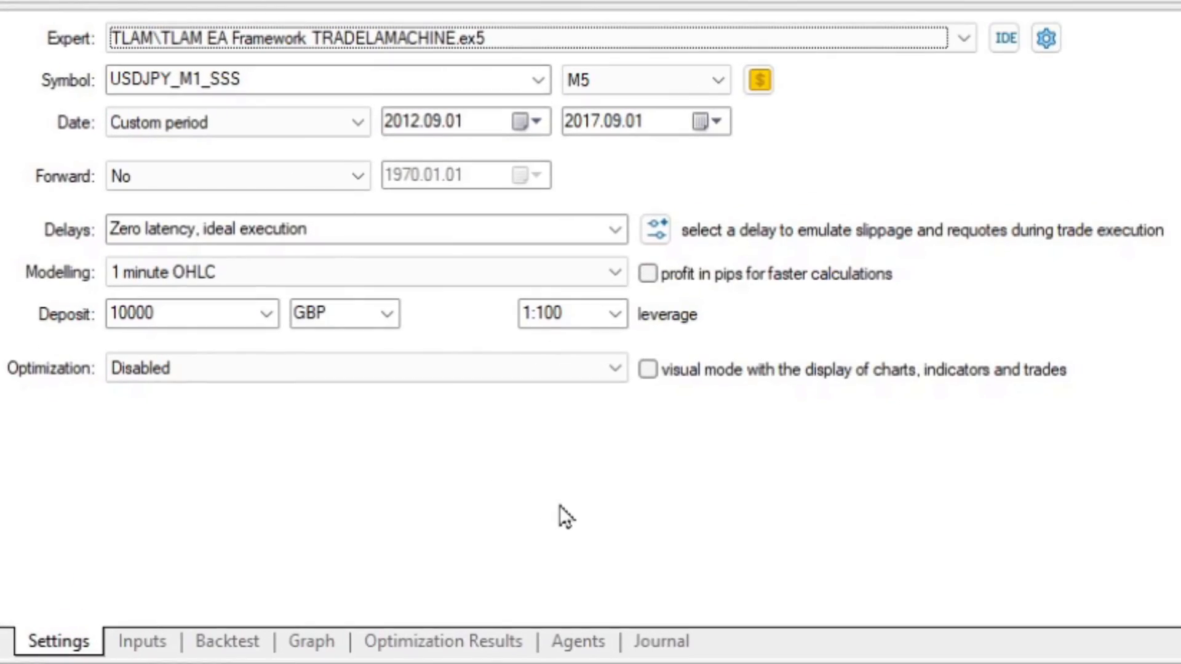
mouse_move(490, 134)
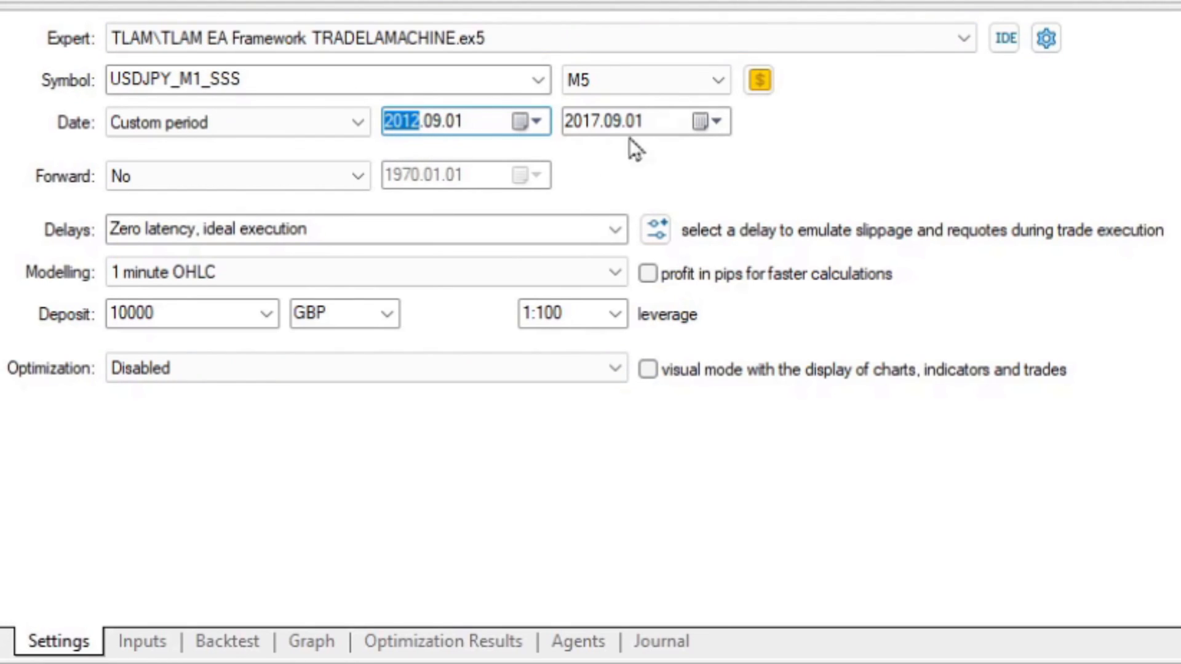
Keep the 2012.09.01–2017.09.01 range, enable visual mode with charts, indicators and trades, and start the test
left_click(610, 121)
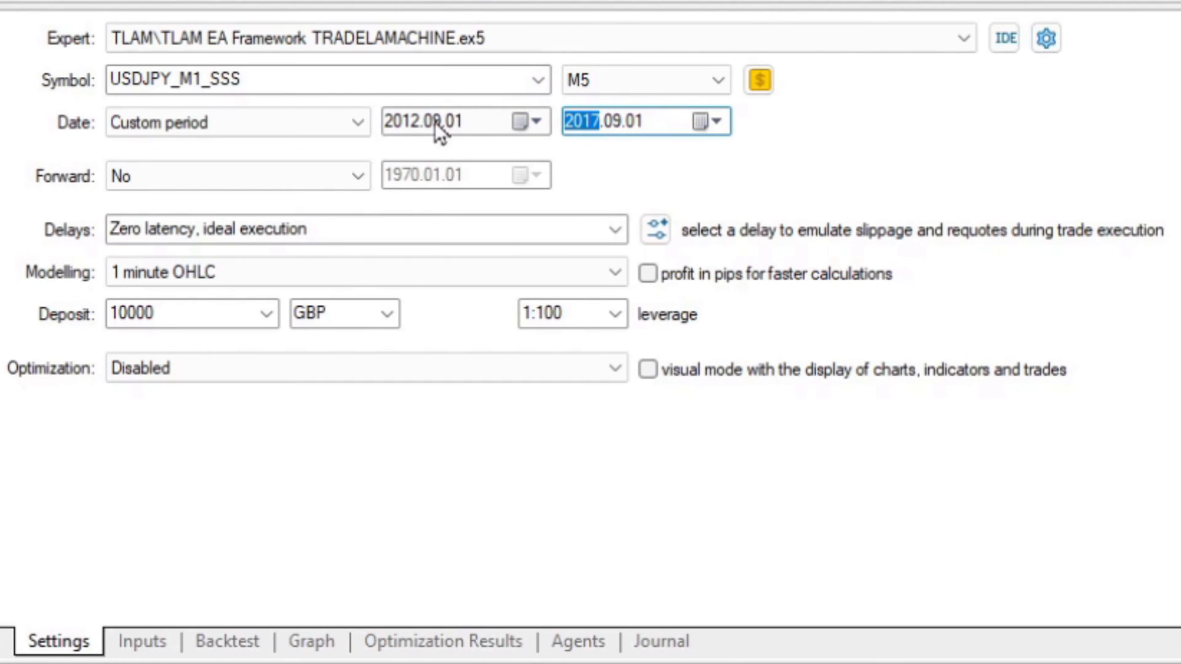
mouse_move(617, 160)
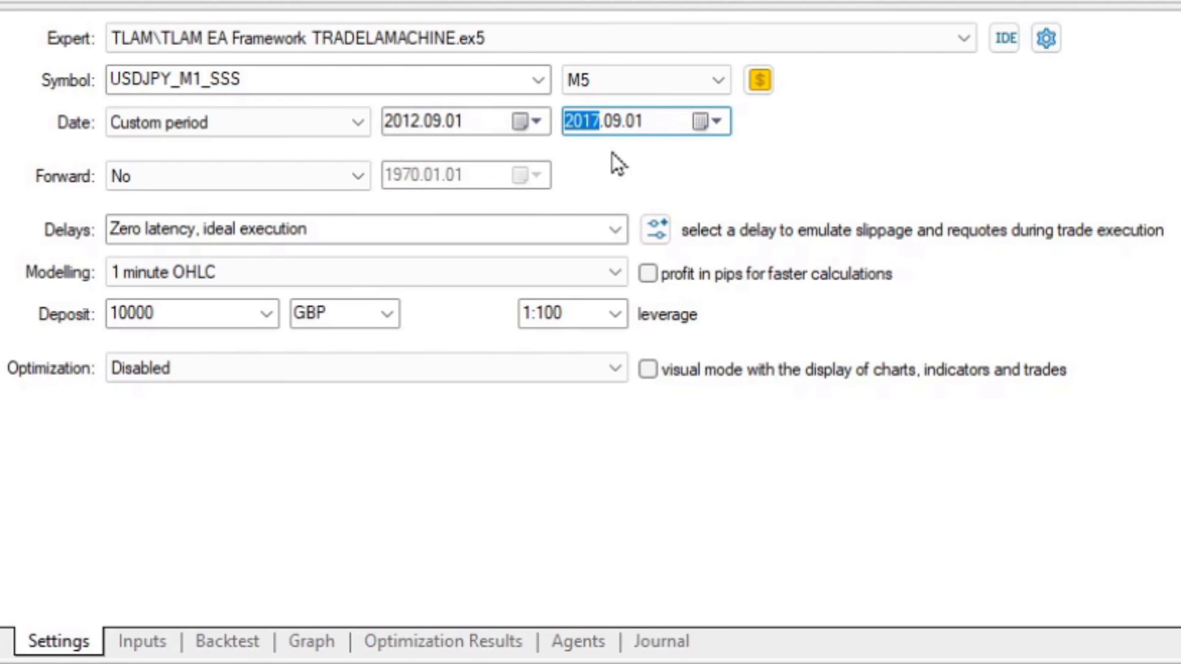
mouse_move(596, 139)
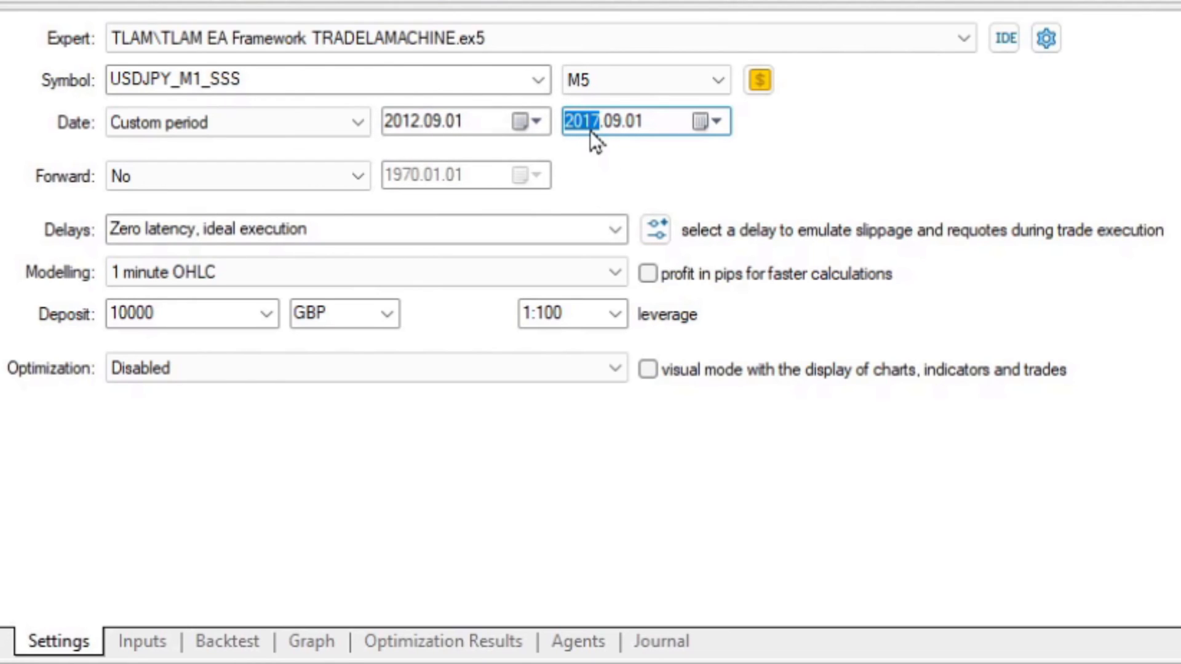
mouse_move(628, 139)
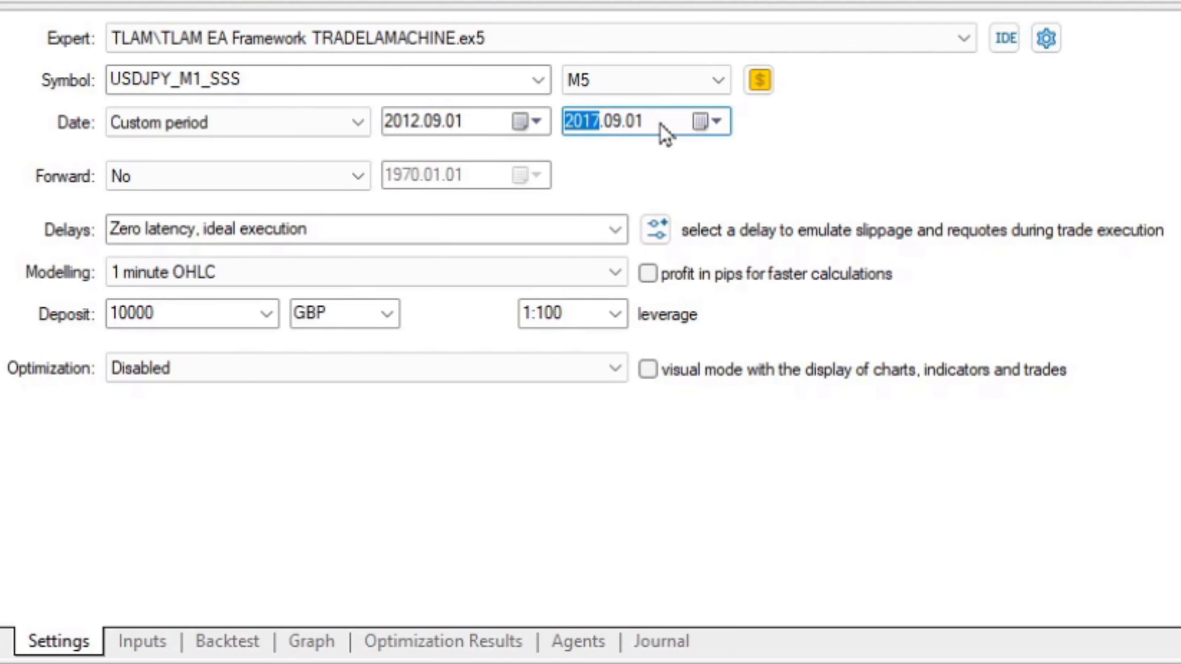
mouse_move(1159, 461)
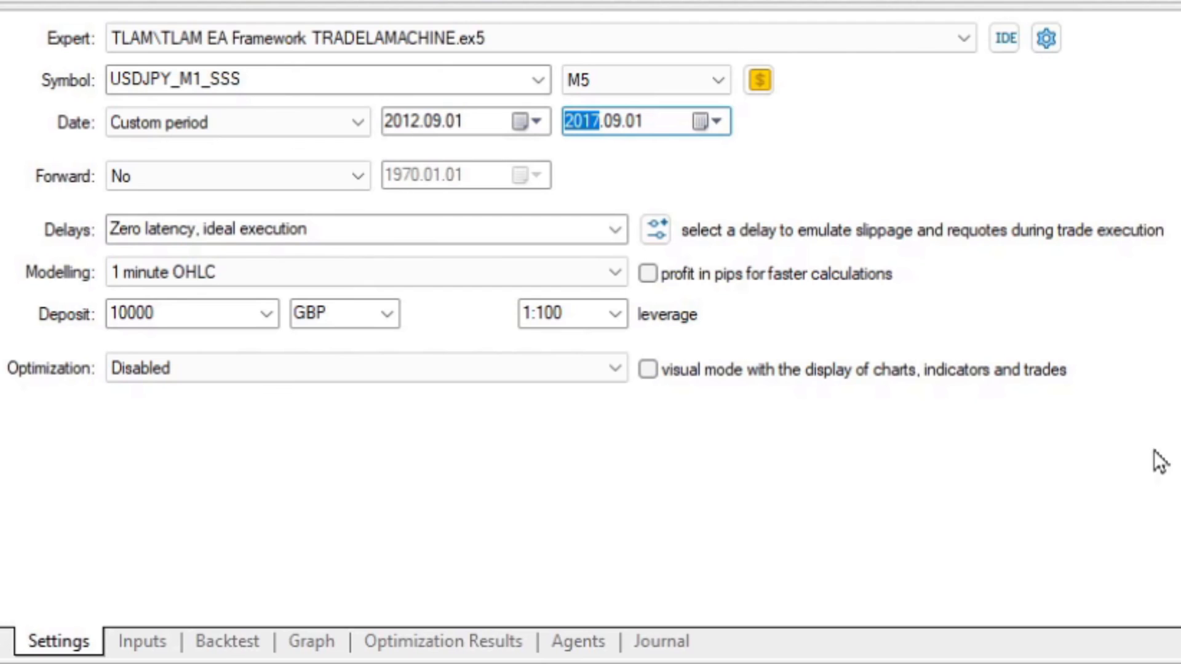
left_click(647, 369)
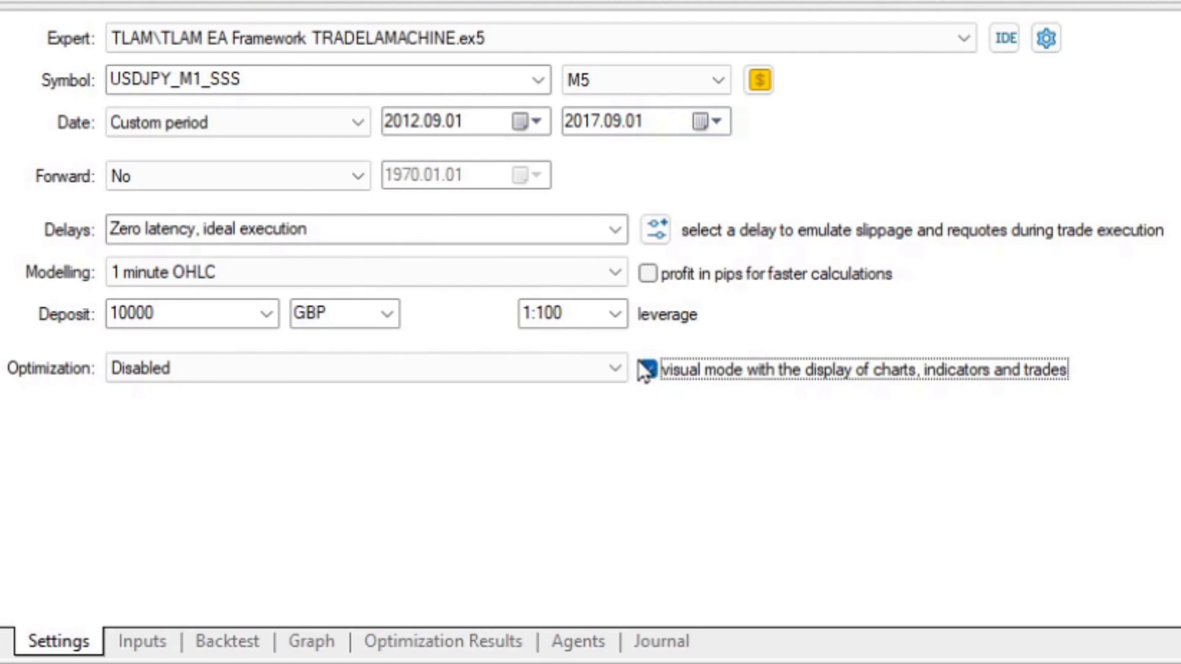
left_click(645, 370)
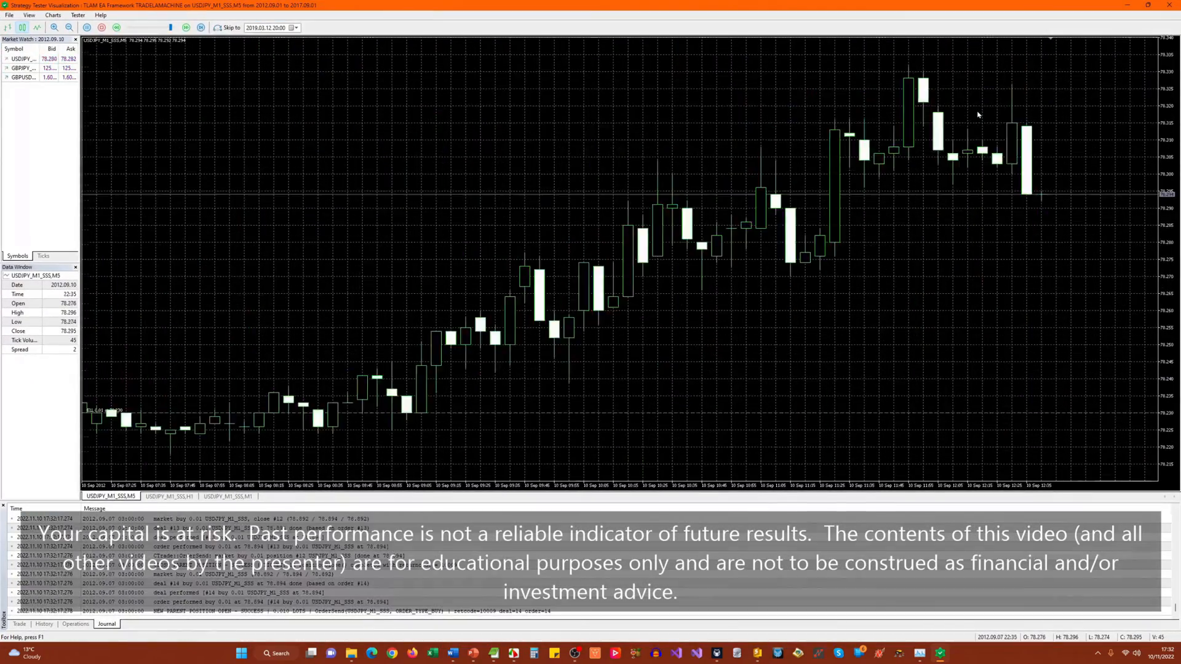
Hover the smoothed Stochastic RSI line to read its 80 and 20 crossings around December 2012
left_click(168, 496)
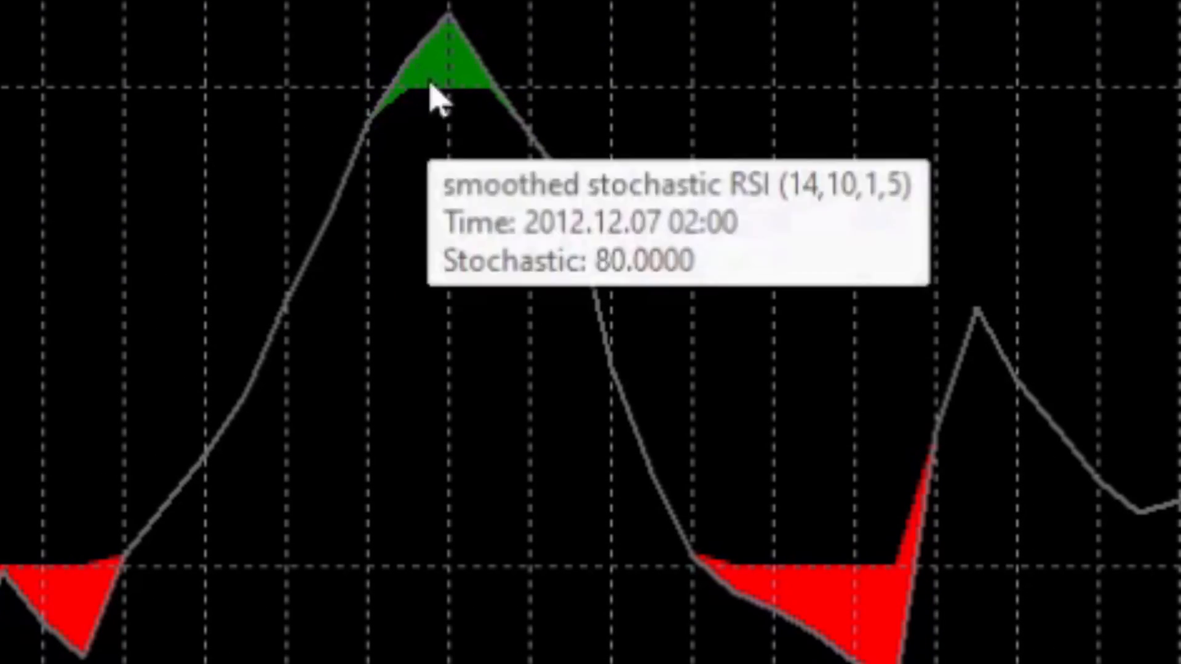
mouse_move(384, 143)
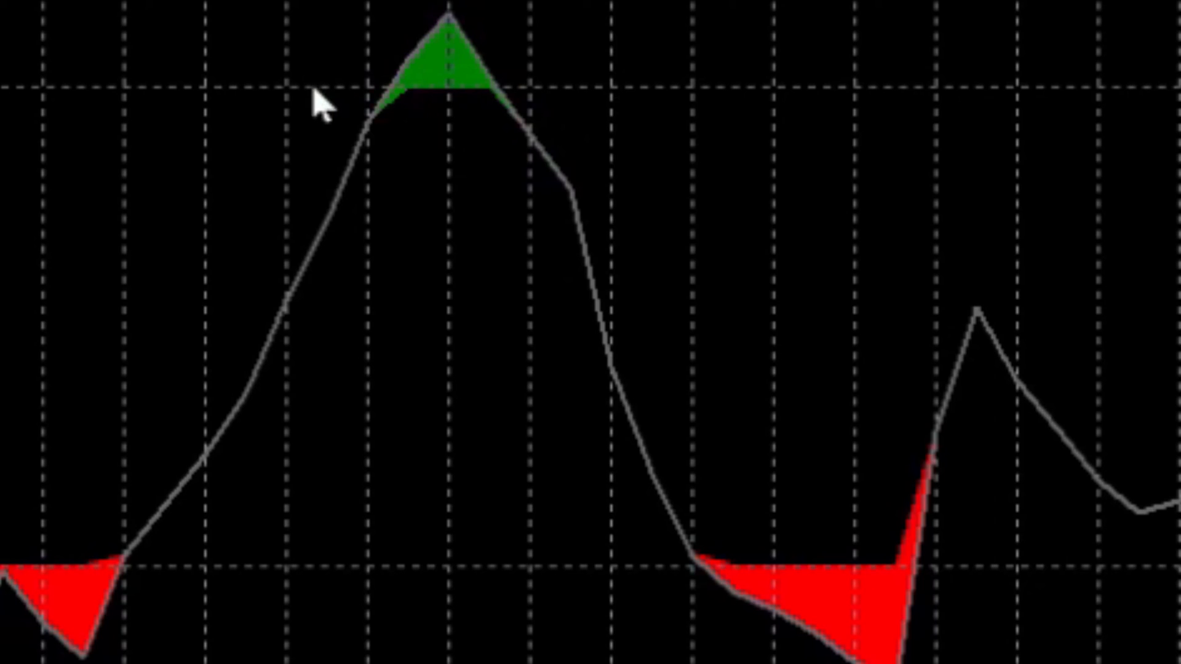
mouse_move(465, 147)
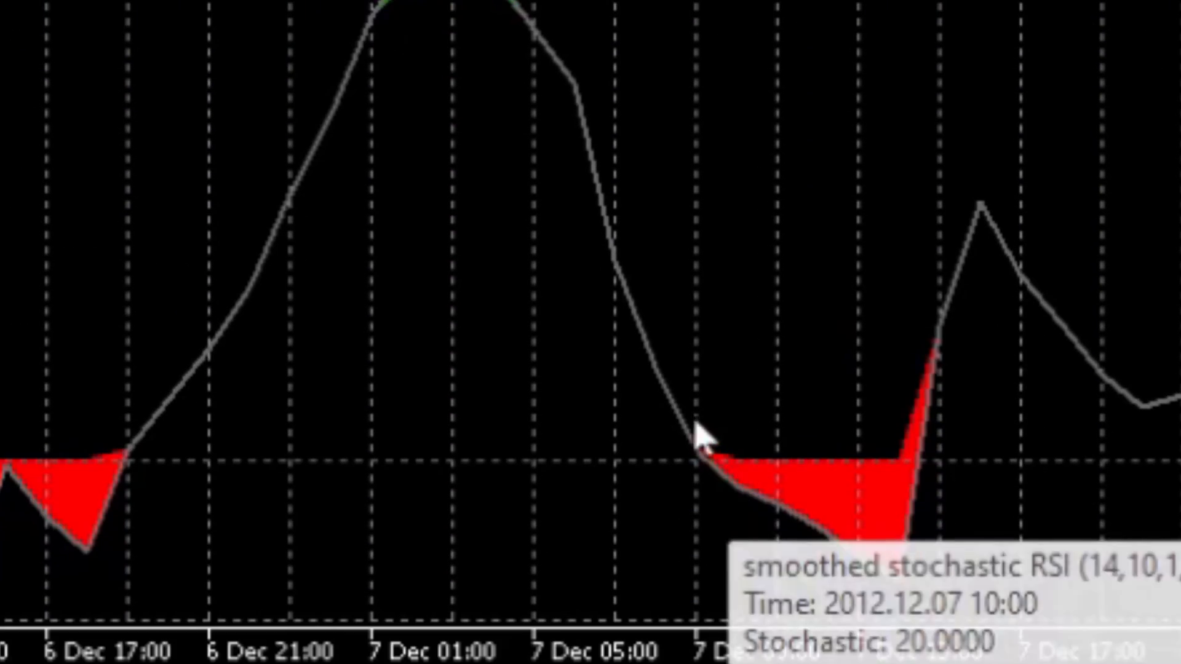
mouse_move(760, 515)
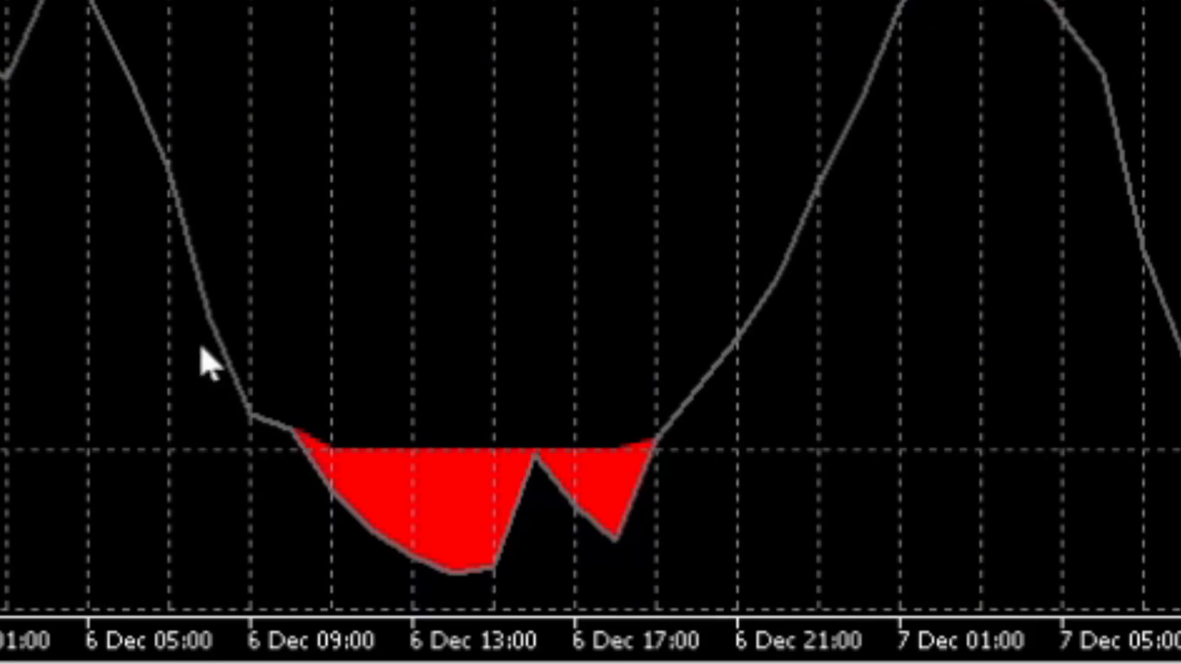
mouse_move(354, 538)
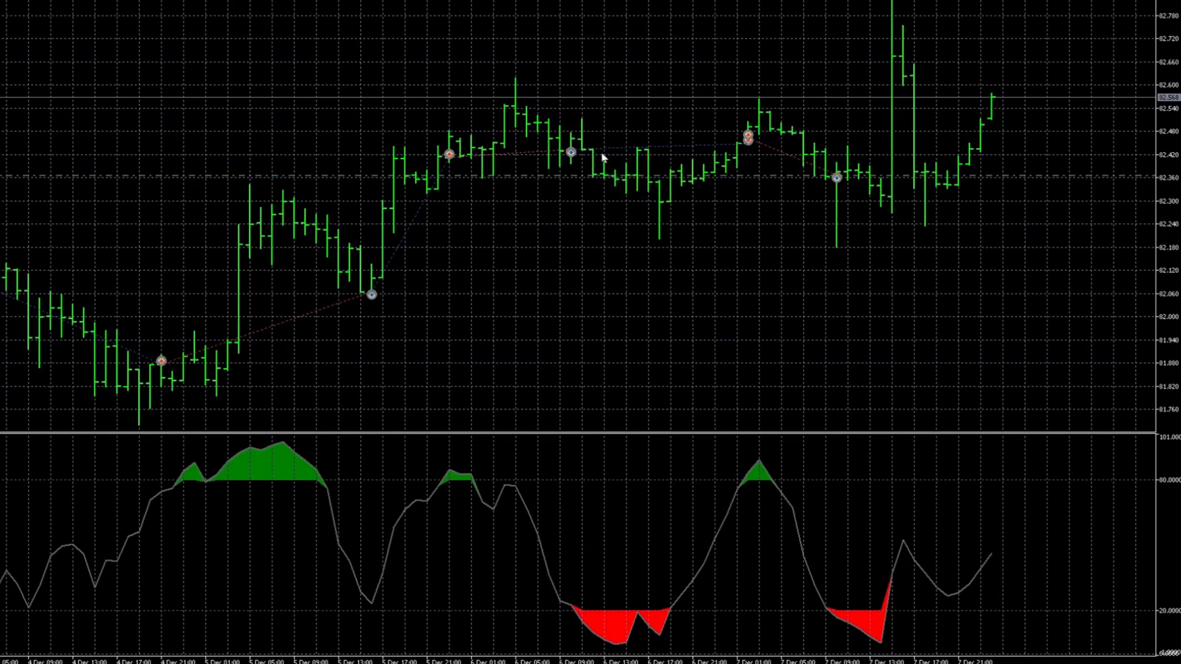
mouse_move(780, 162)
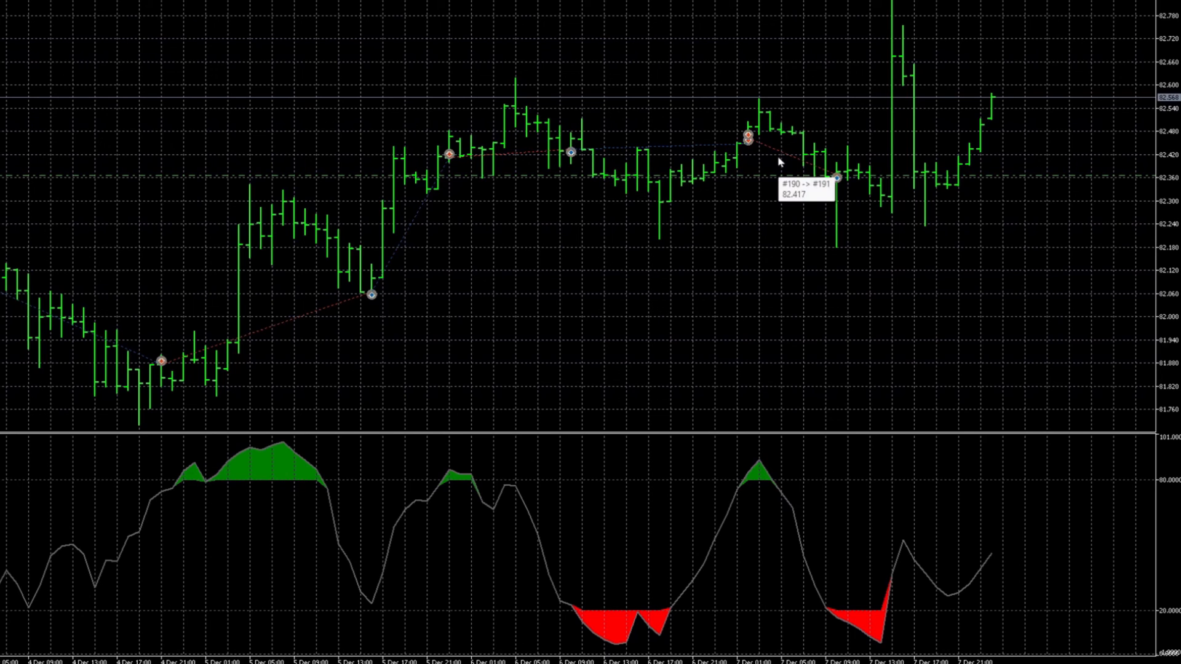
mouse_move(779, 163)
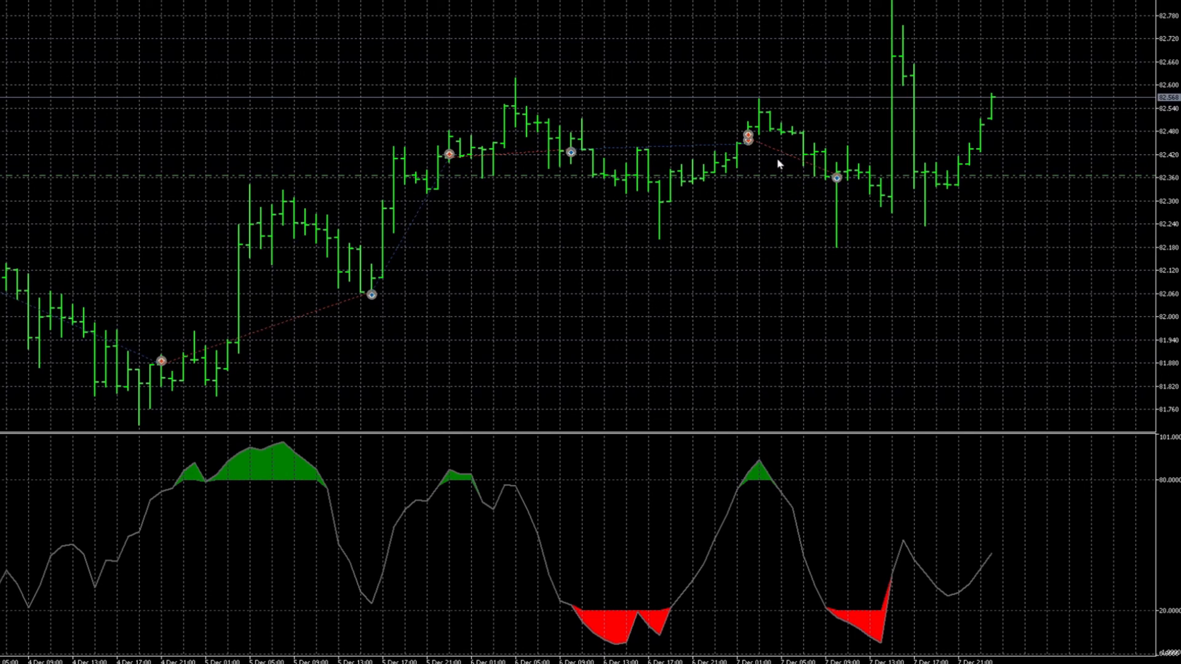
mouse_move(448, 155)
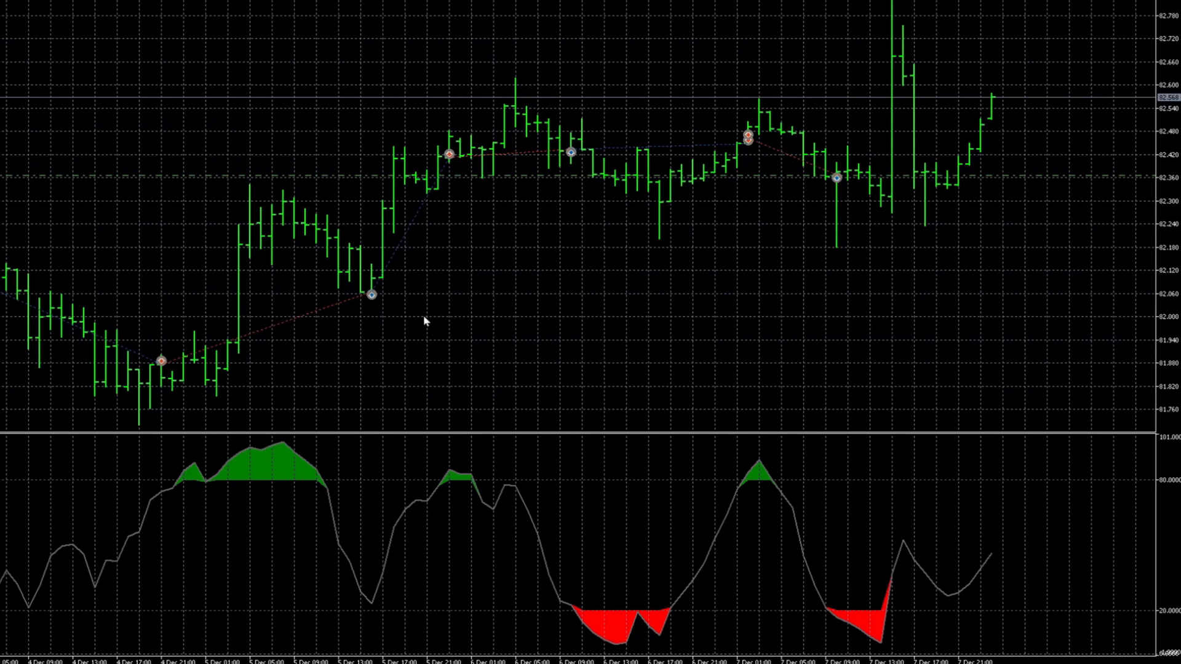
mouse_move(437, 156)
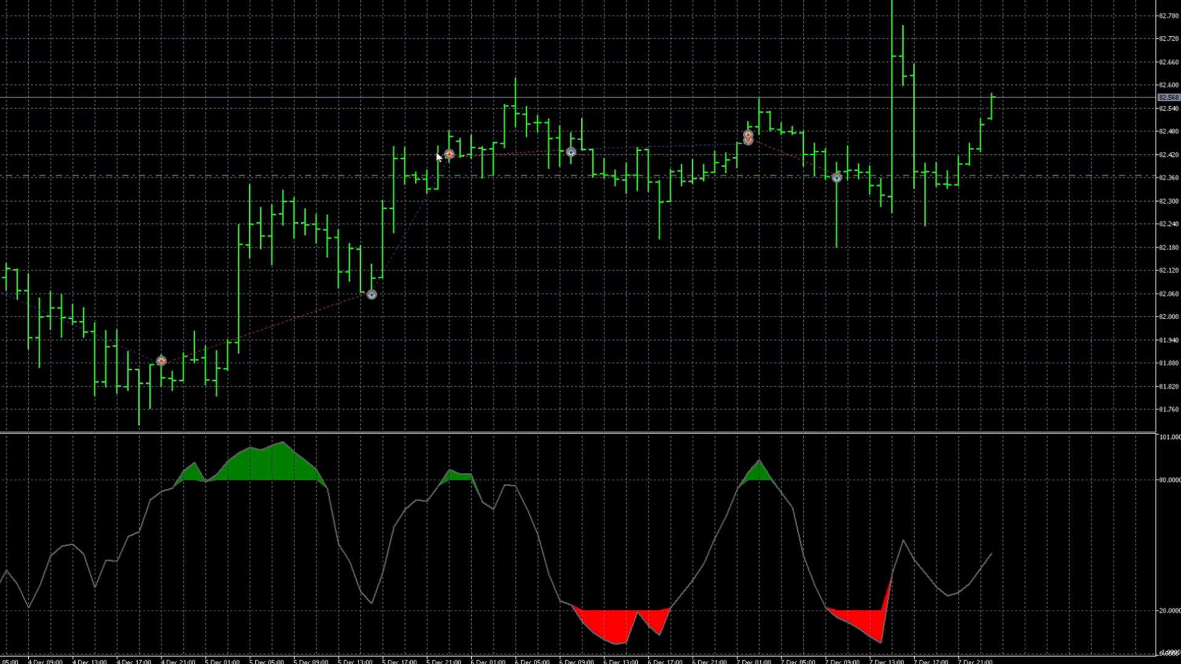
mouse_move(449, 155)
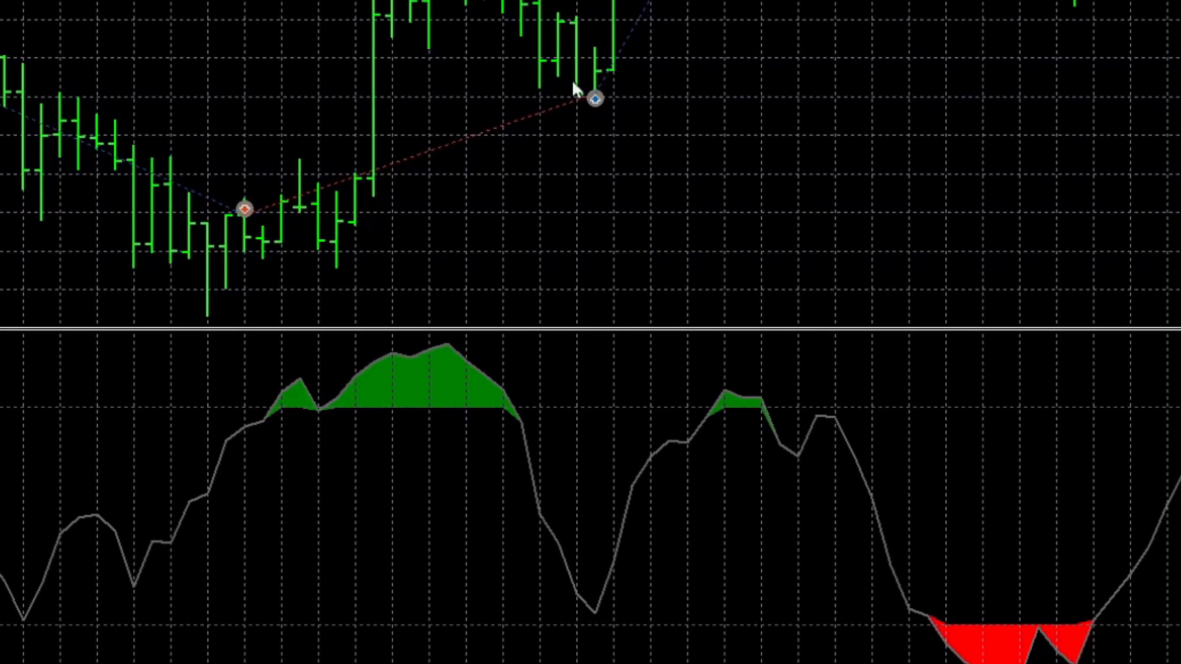
mouse_move(599, 98)
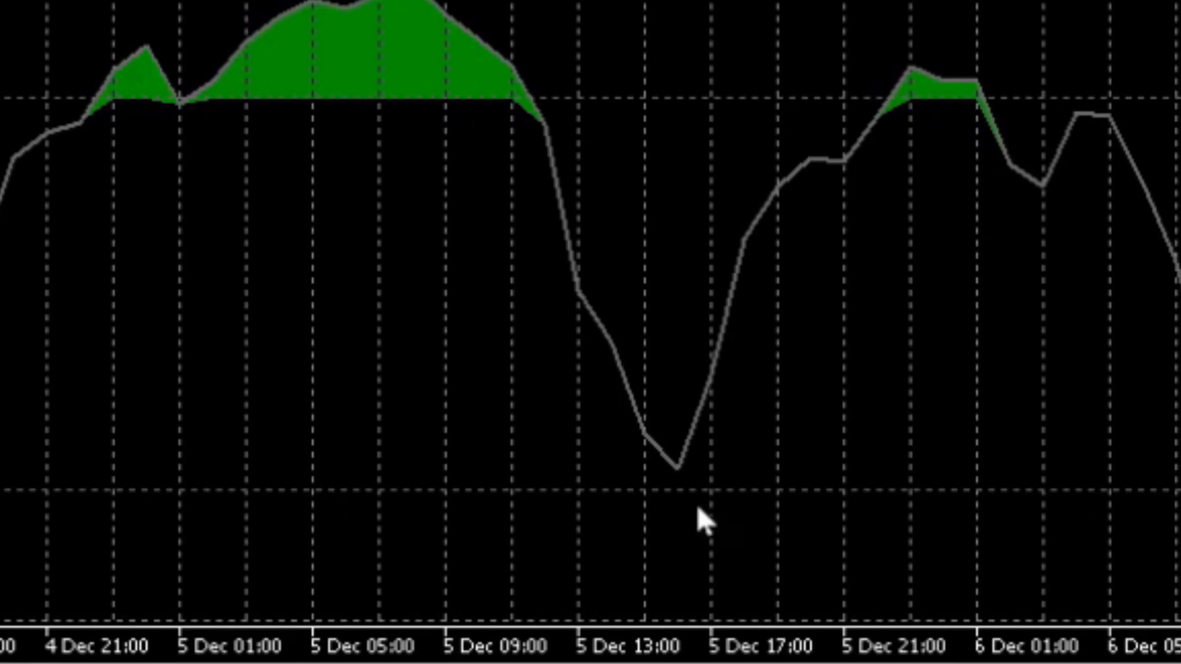
mouse_move(655, 485)
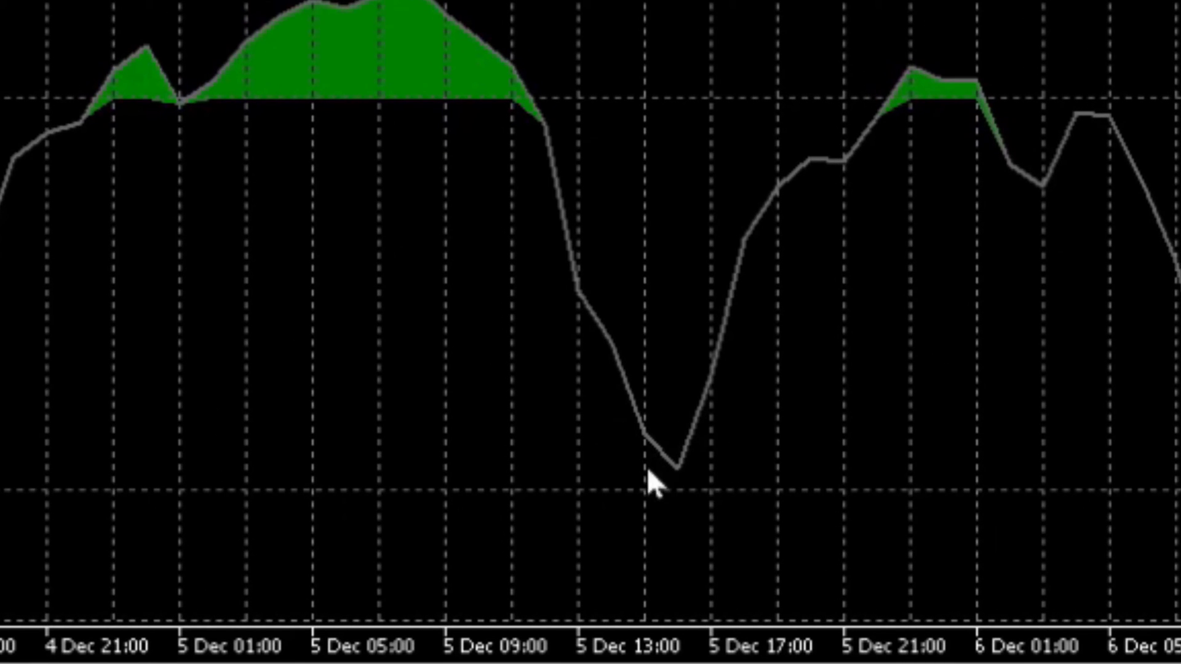
mouse_move(702, 542)
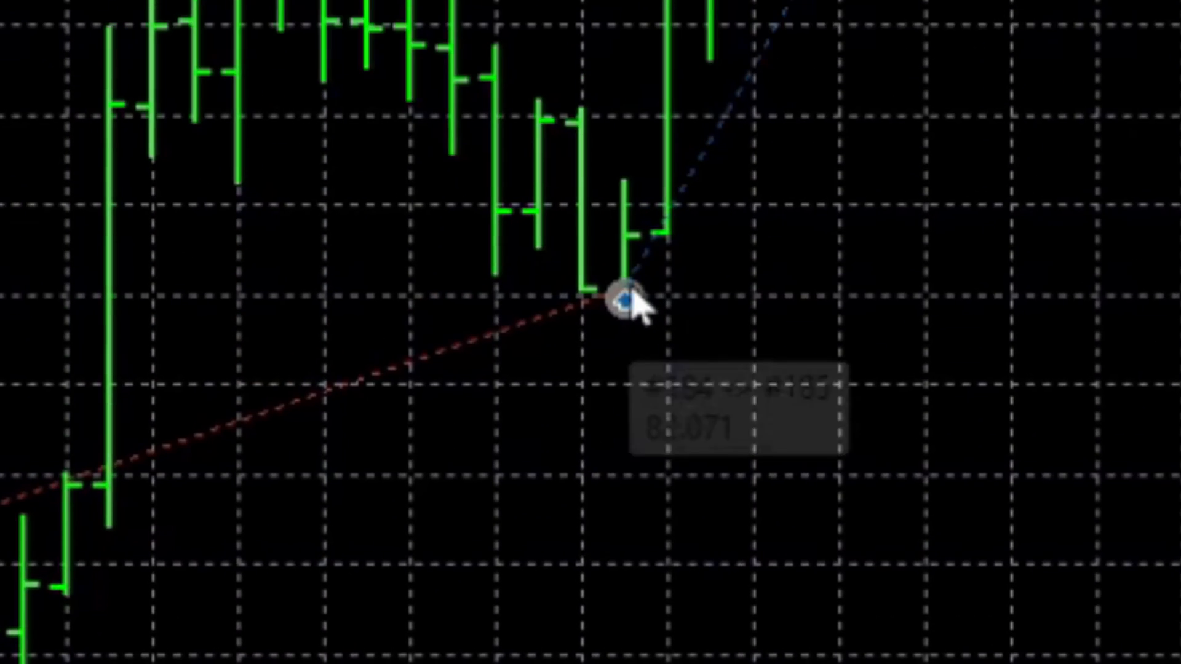
left_click_drag(621, 301, 617, 403)
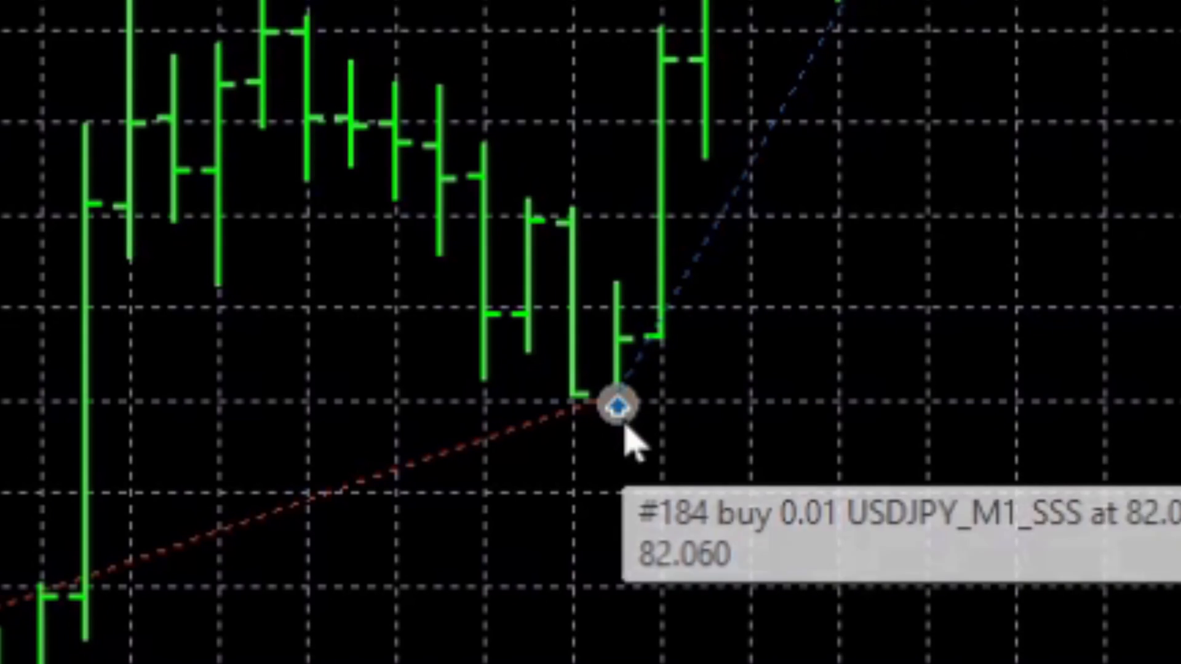
mouse_move(674, 433)
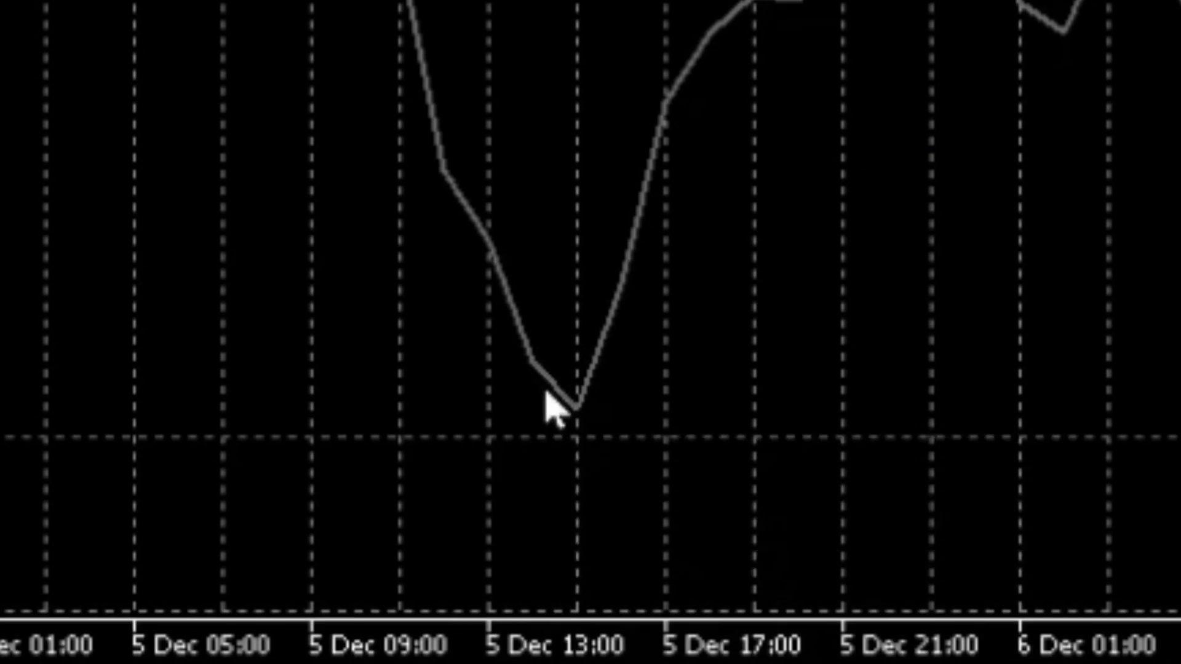
mouse_move(602, 487)
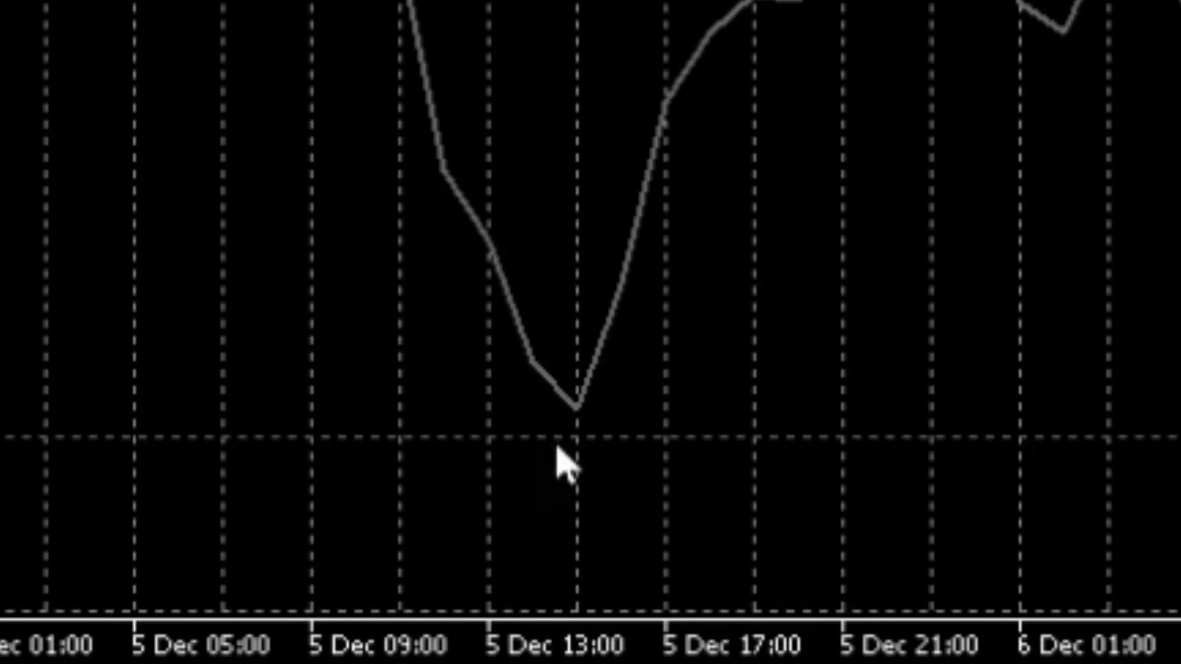
mouse_move(588, 355)
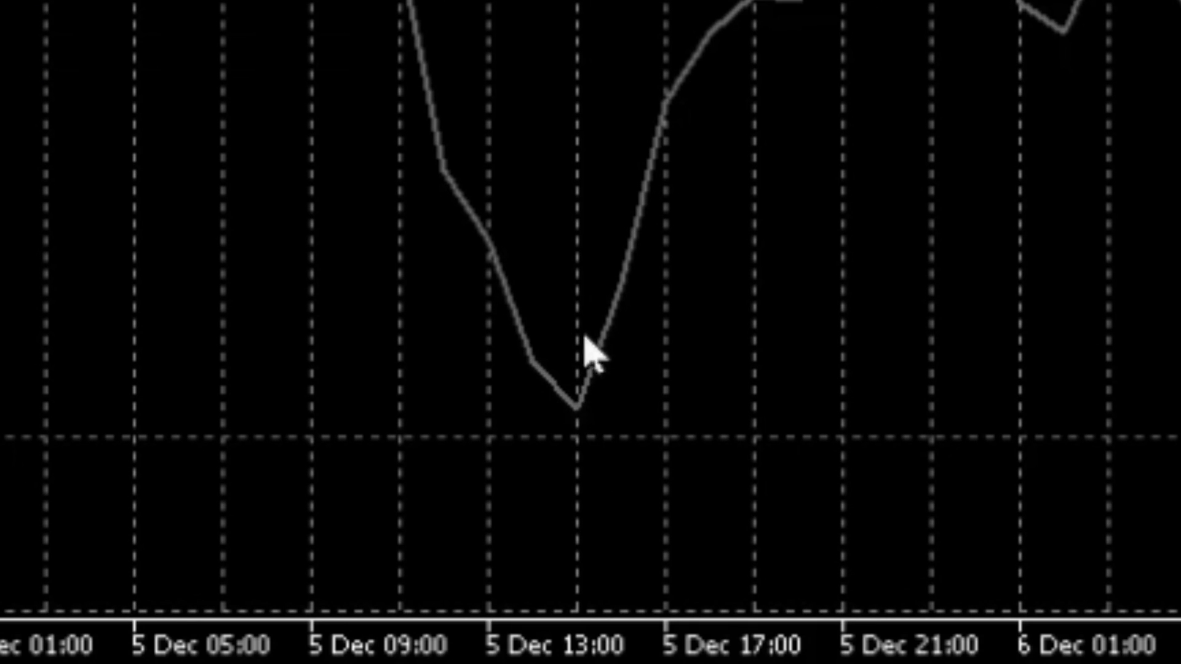
mouse_move(568, 360)
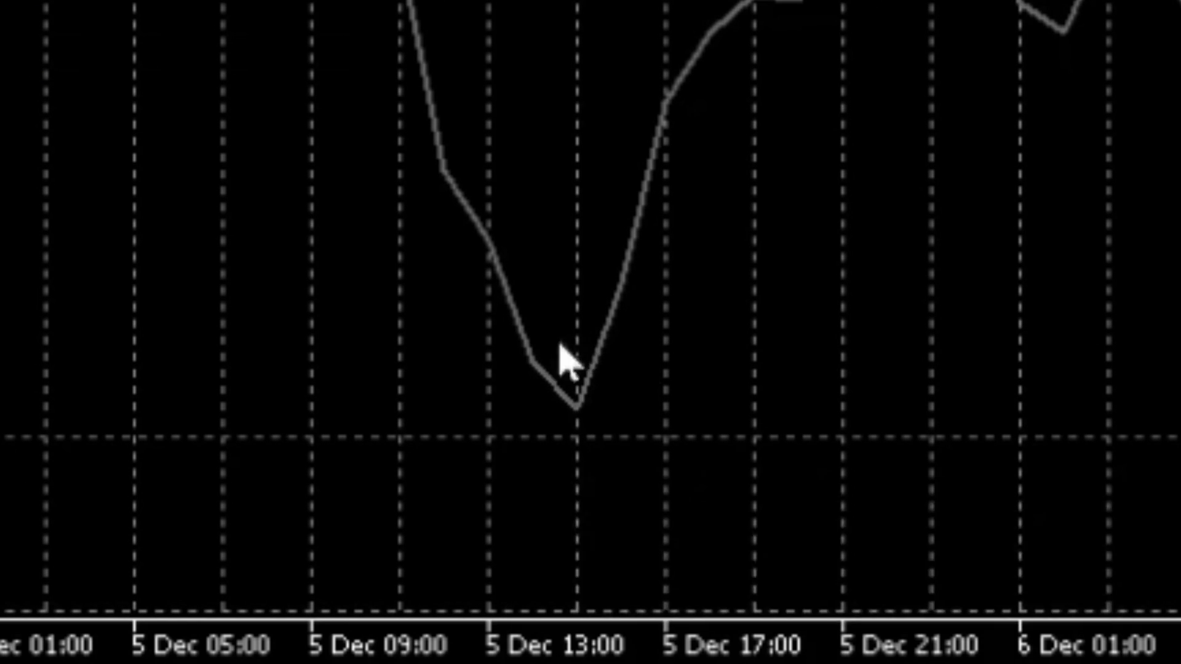
mouse_move(591, 527)
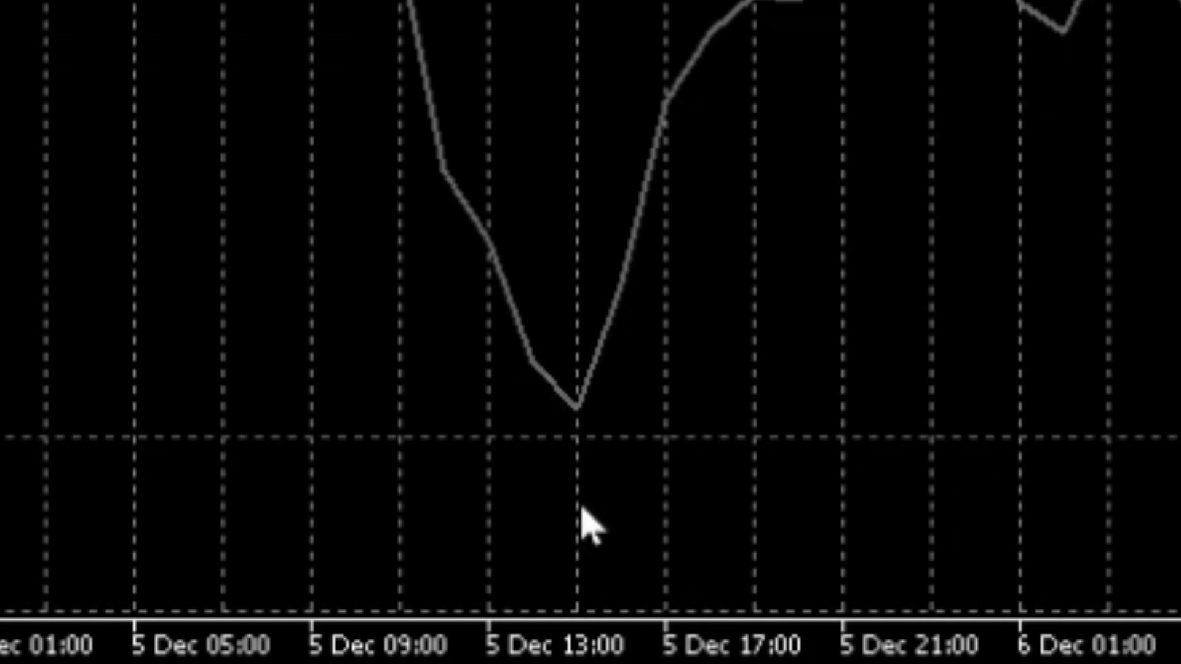